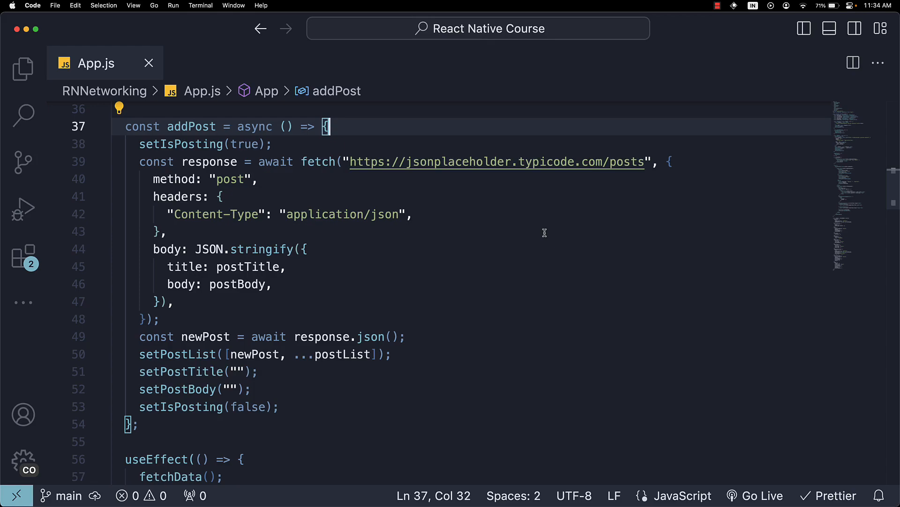
- Declare const [error, setError] = useState("") below the isPosting state in App
scroll(up, 3)
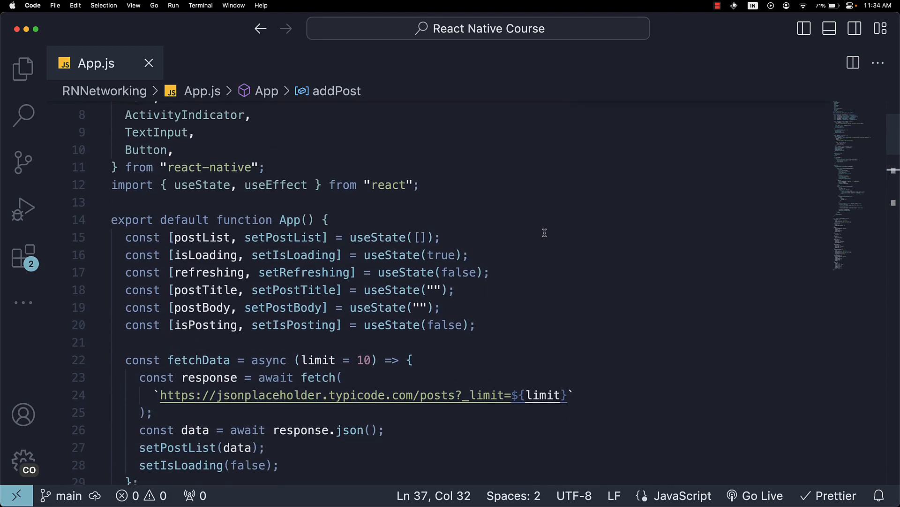
scroll(down, 3)
text(const [error, setError] = useState(second)
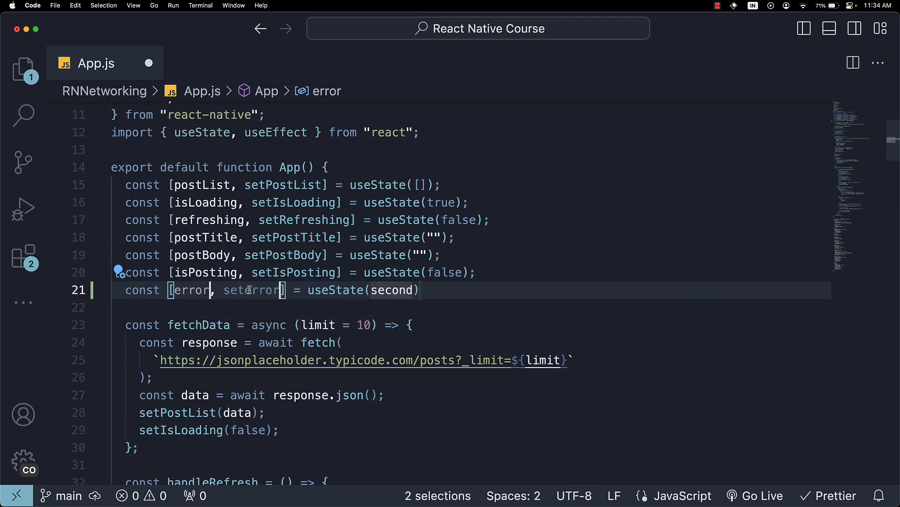
text("")
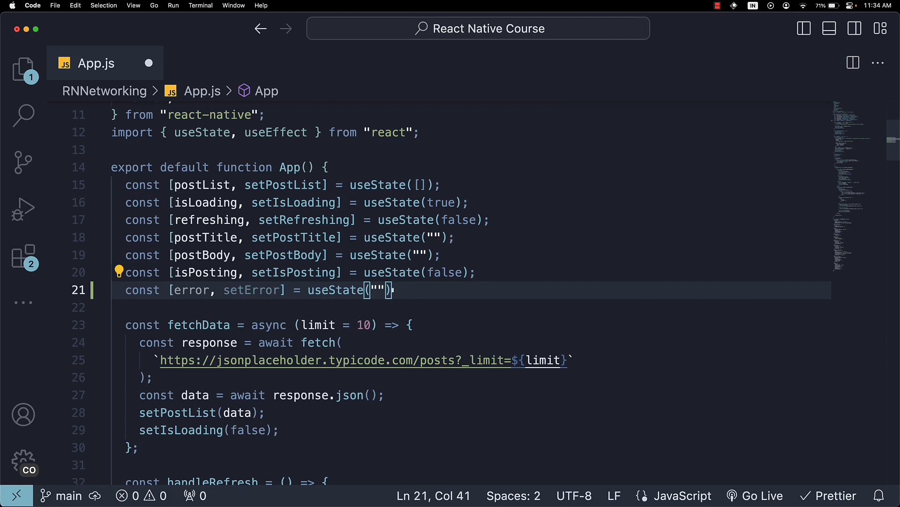
mouse_move(458, 310)
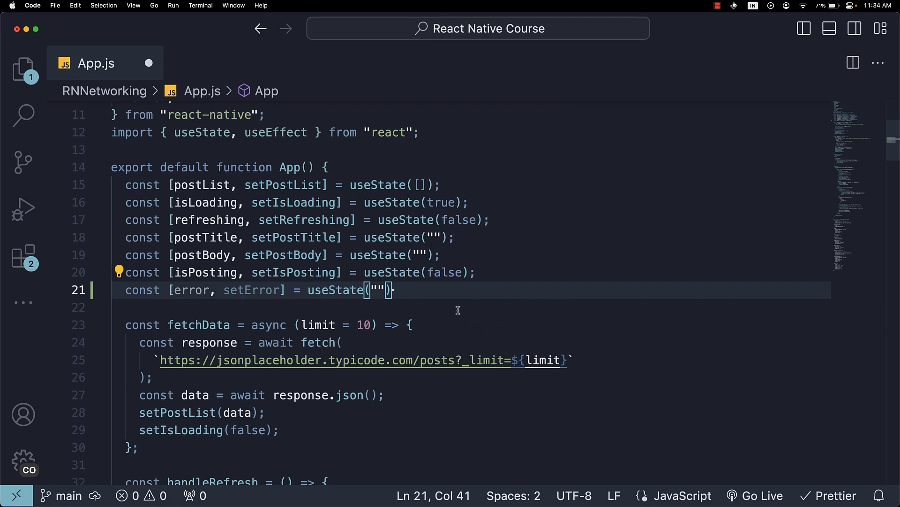
scroll(down, 3)
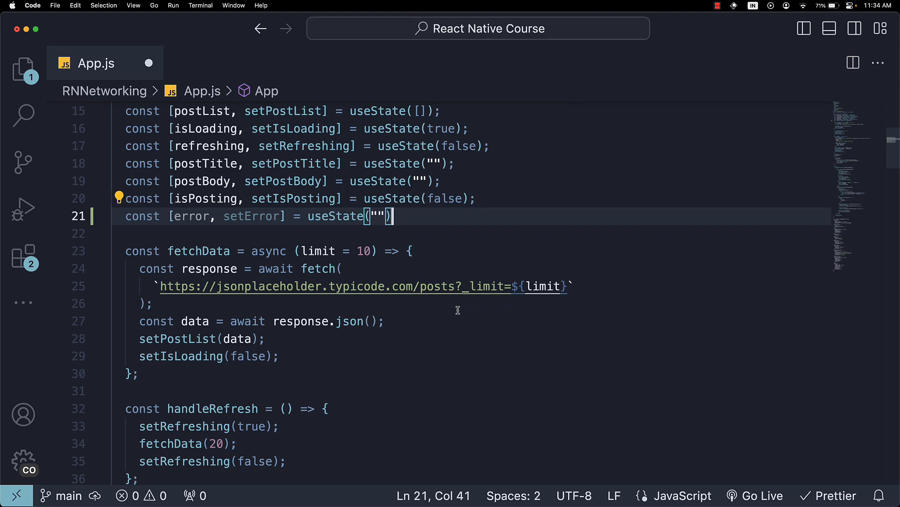
- Wrap fetchData in try/catch, logging "Error fetching data" and calling setIsLoading(false) on failure
text(try{)
text(} catch (error) {)
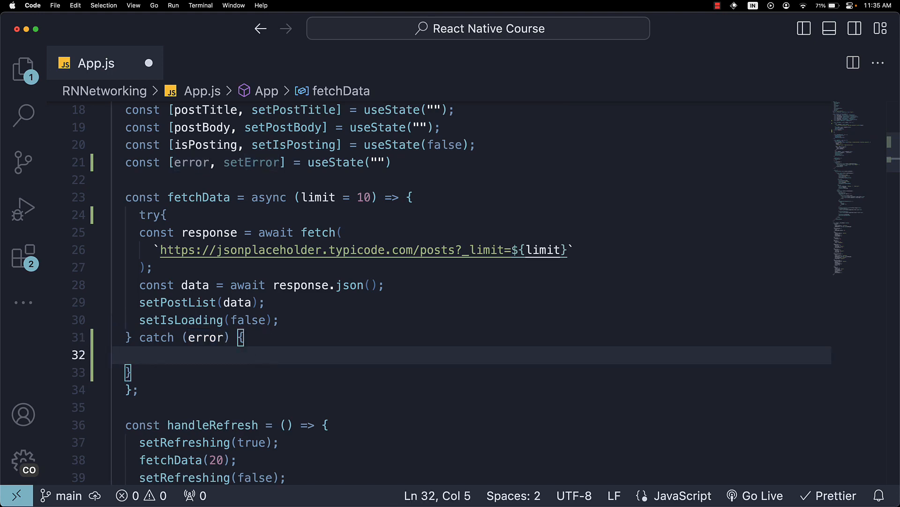
text(console.log(first))
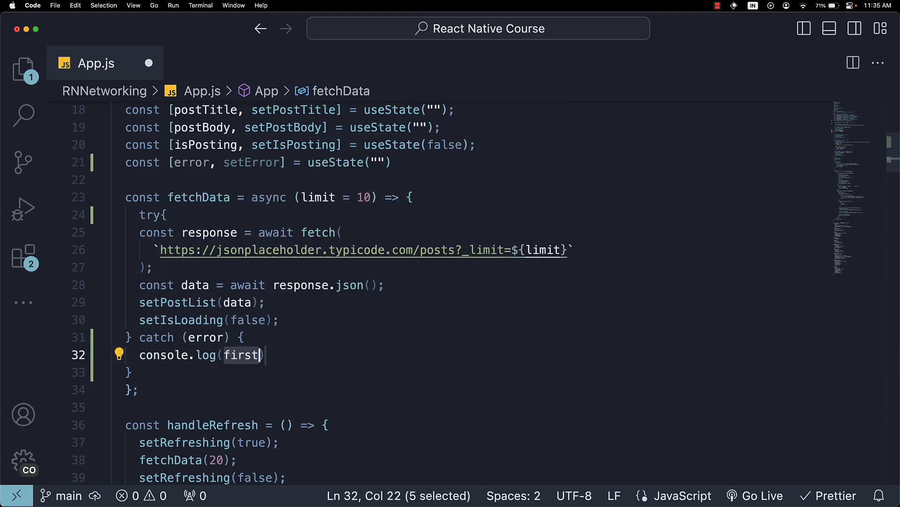
text("Error fetching data:", error)
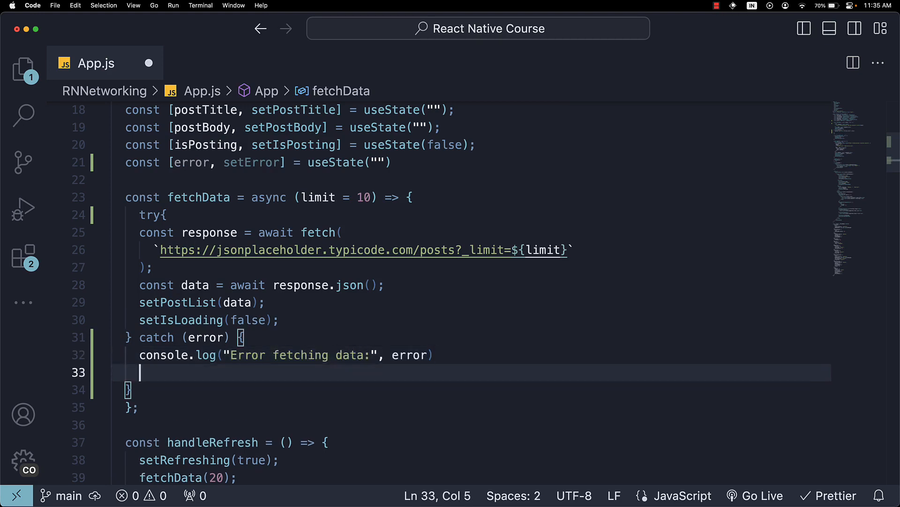
text(setIsLoading(false);)
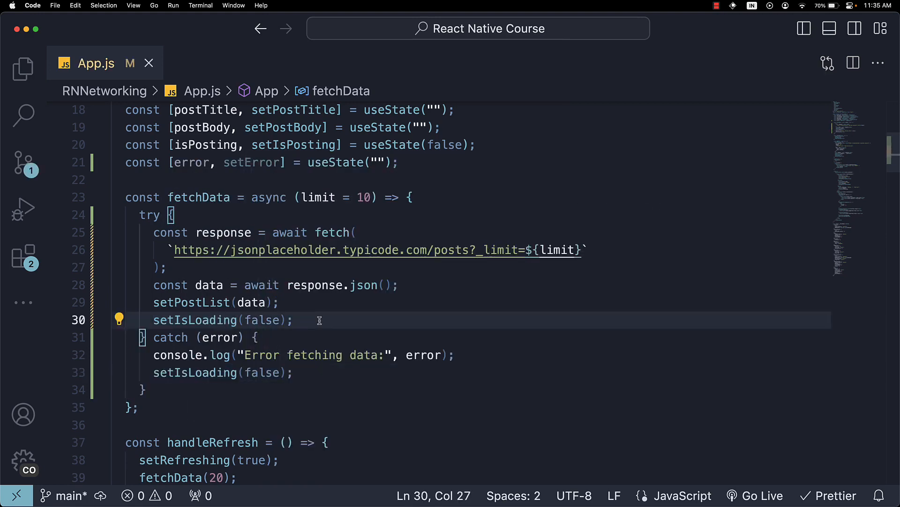
key(Return)
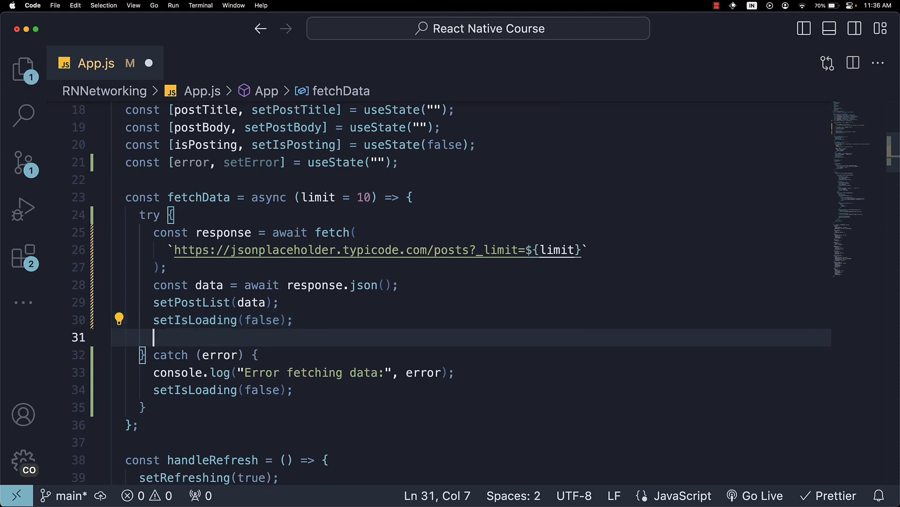
- Add setError("") on success and setError("Failed to fetch post list") in the catch, then format
text(setError)
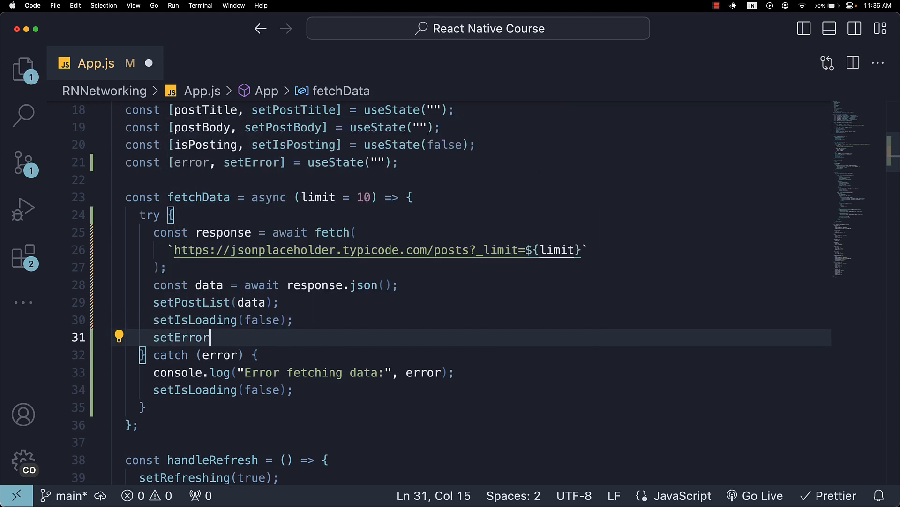
text((""))
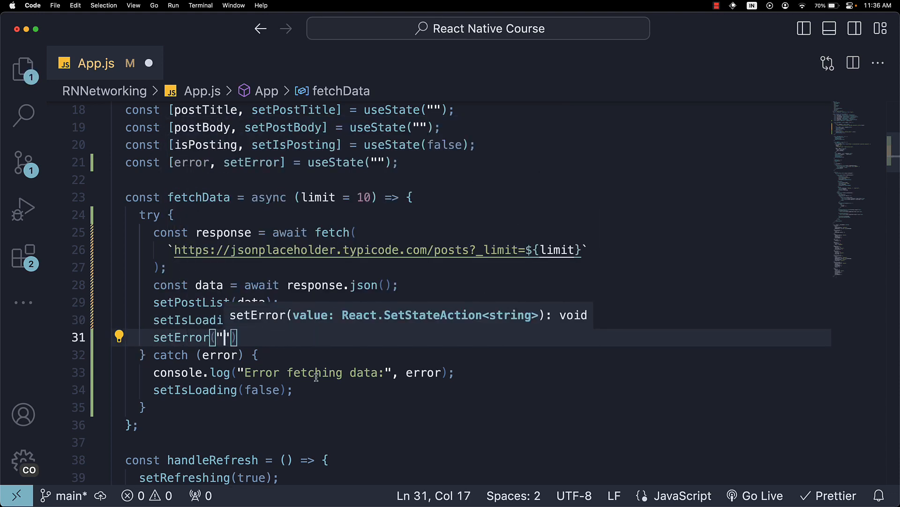
text(setError(")
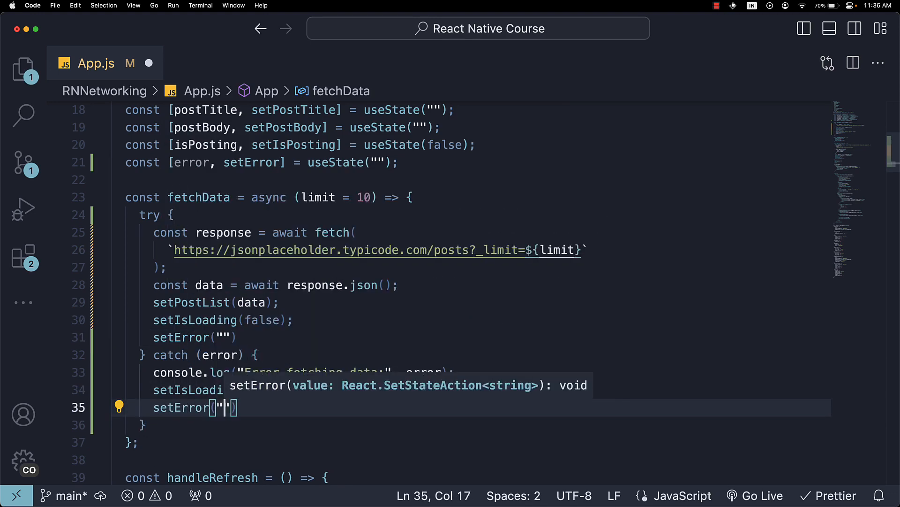
text(Failed to fetch post)
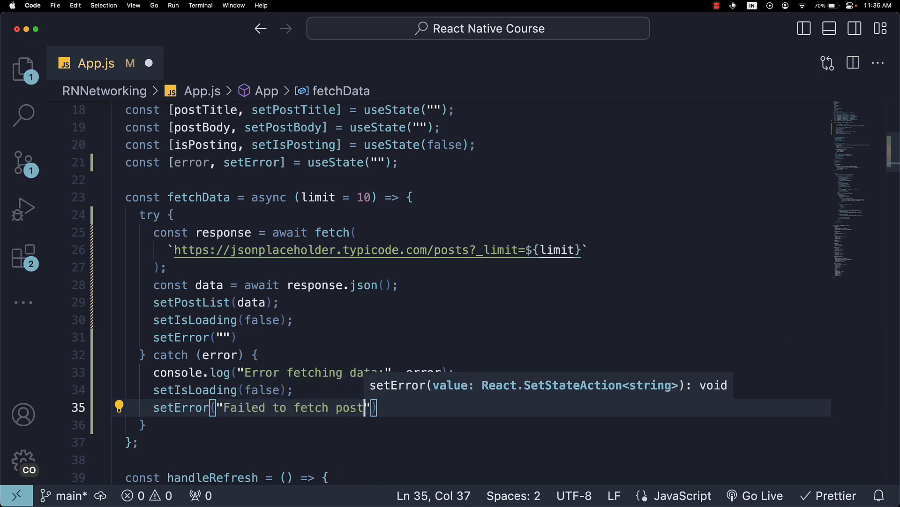
text(list)
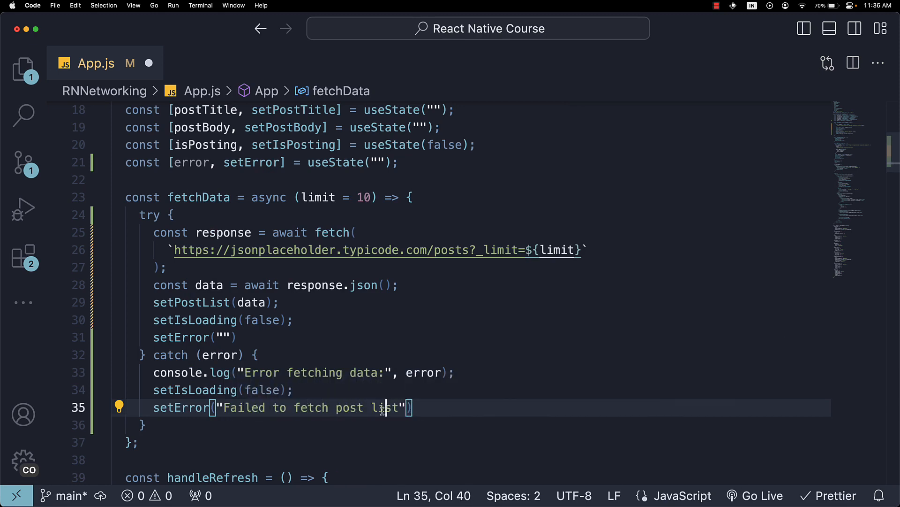
click(460, 372)
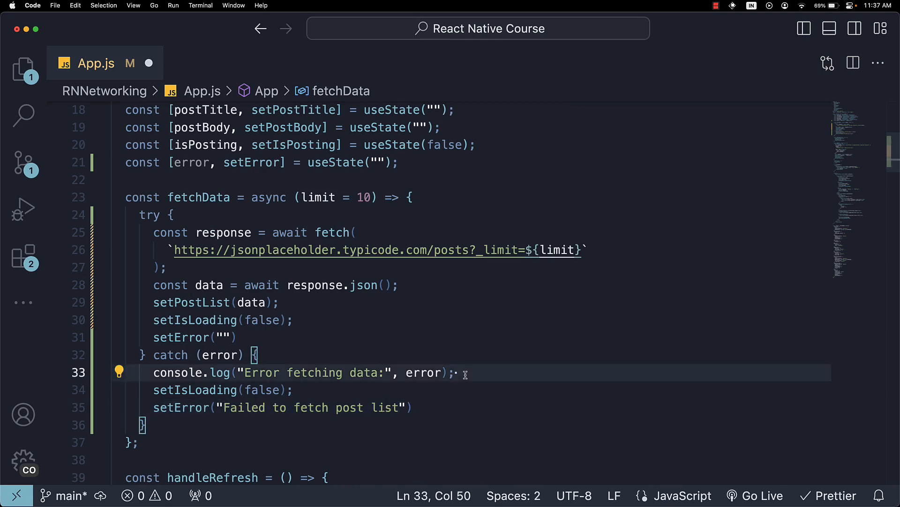
scroll(down, 3)
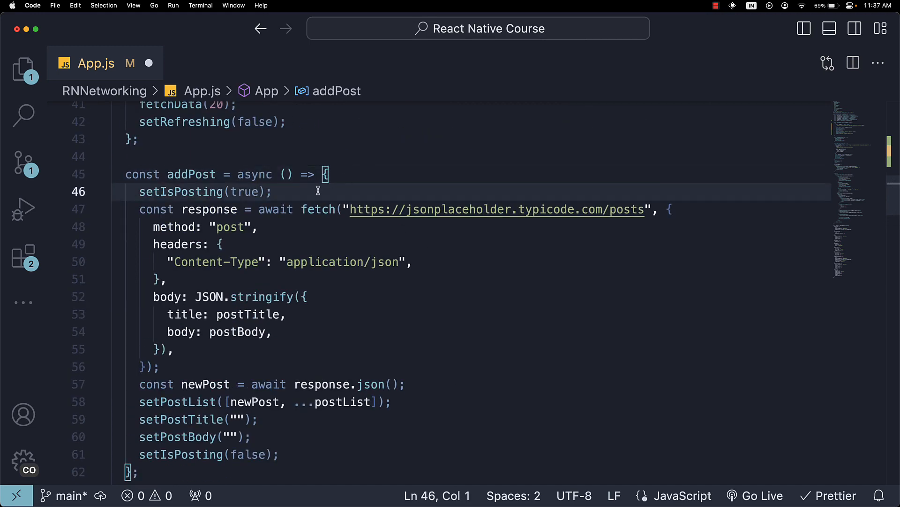
- Give addPost a try/catch whose catch logs the failure with console.error
text(try {)
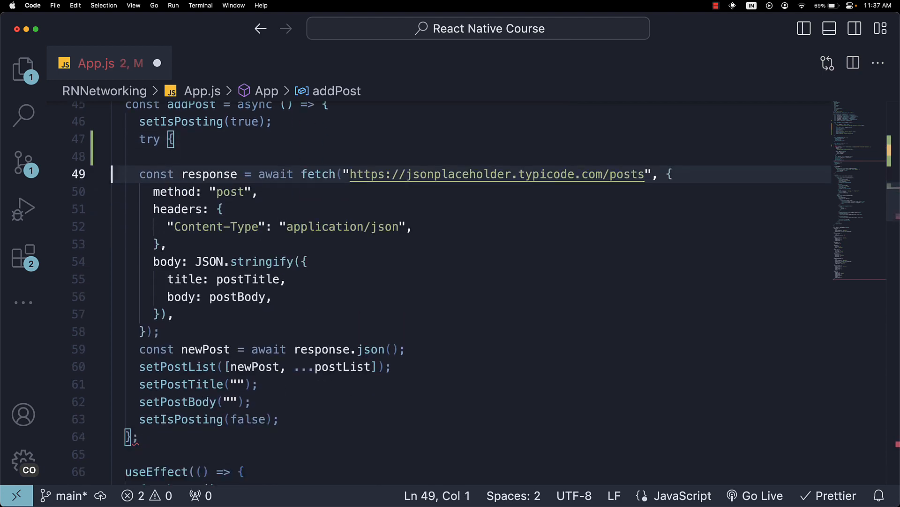
text(catch(error) {)
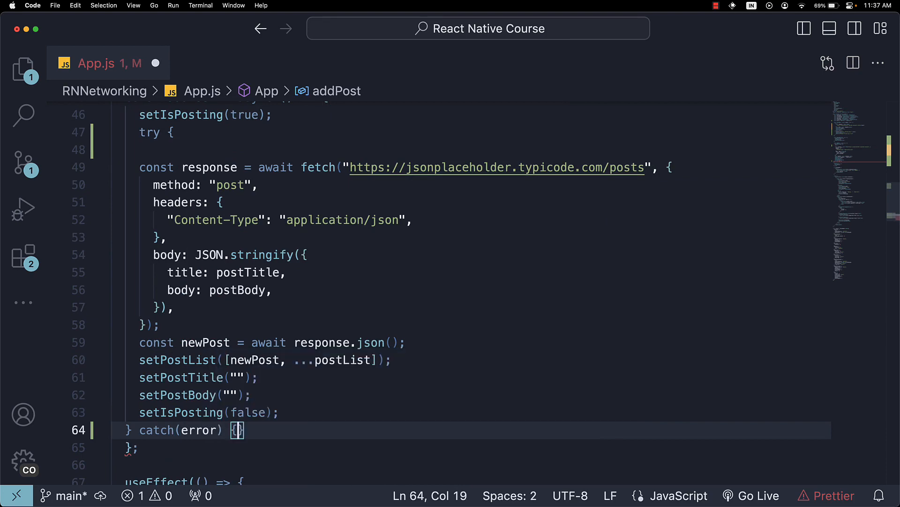
text(console.error("Error adding new pos)
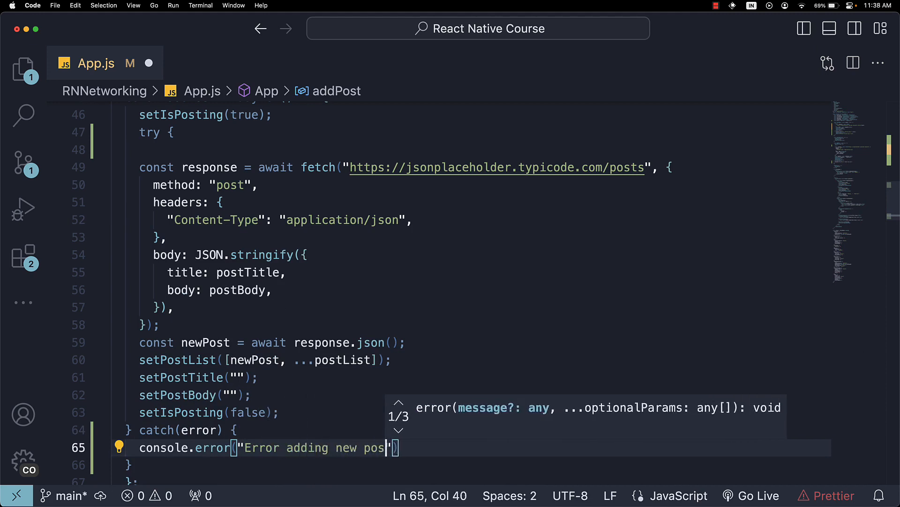
text(",)
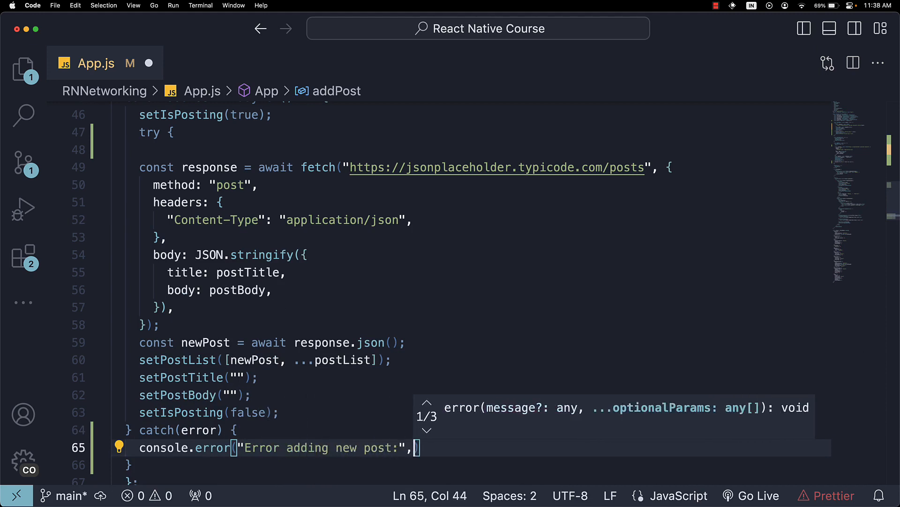
text(error)
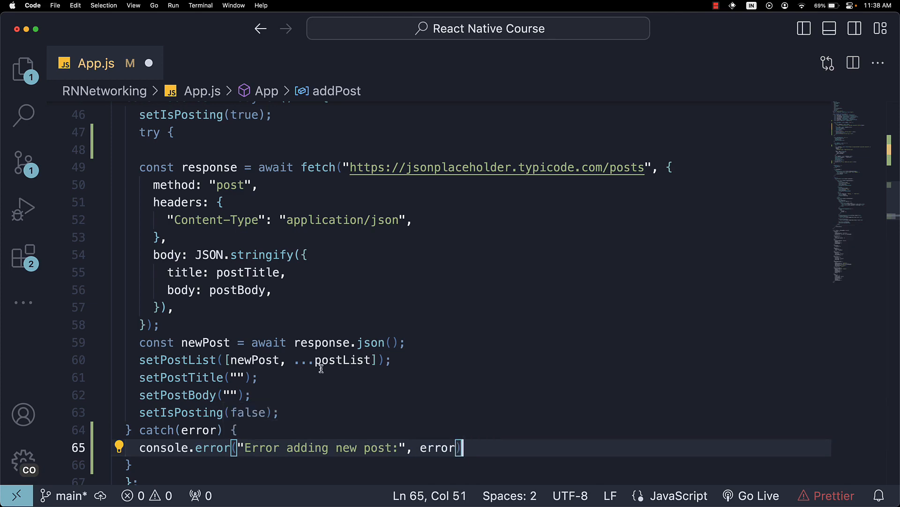
scroll(up, 3)
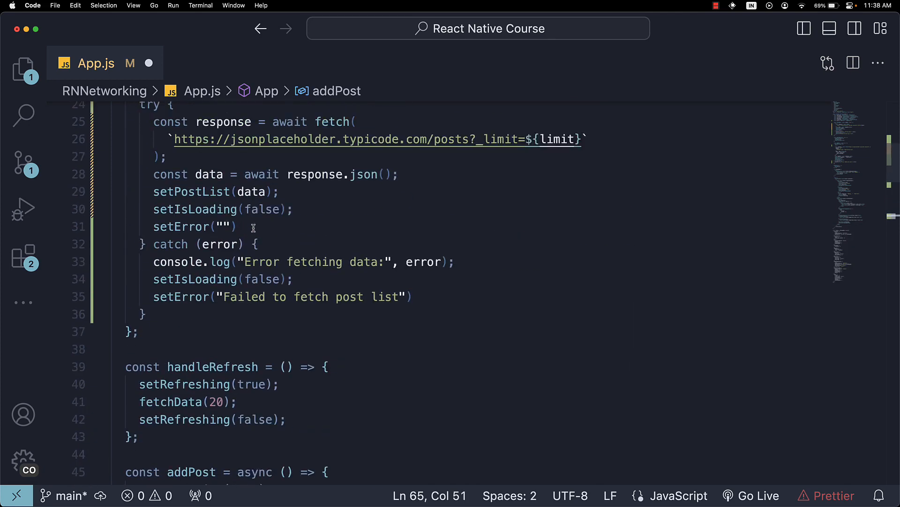
double_click(220, 261)
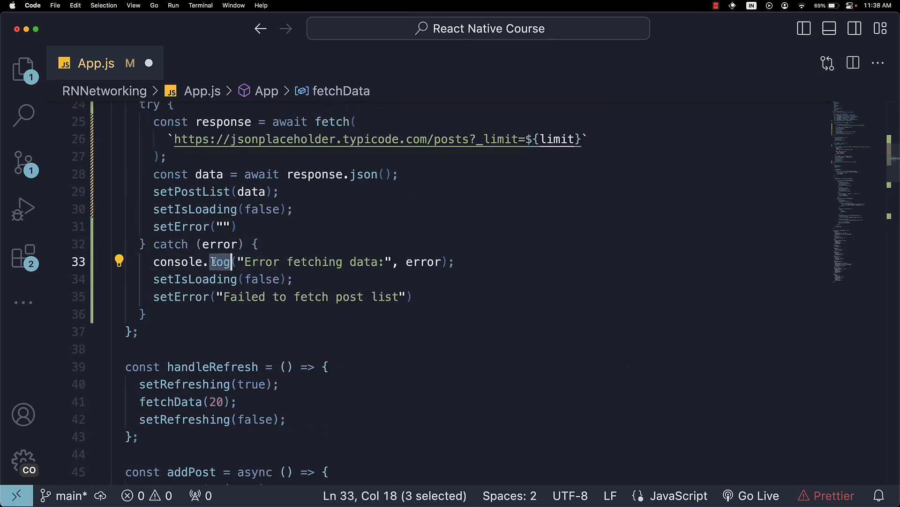
text(error)
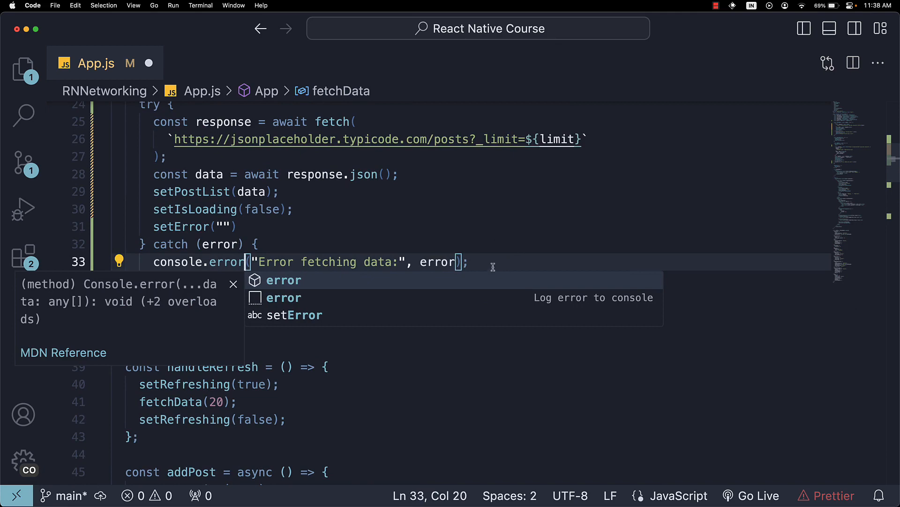
scroll(down, 3)
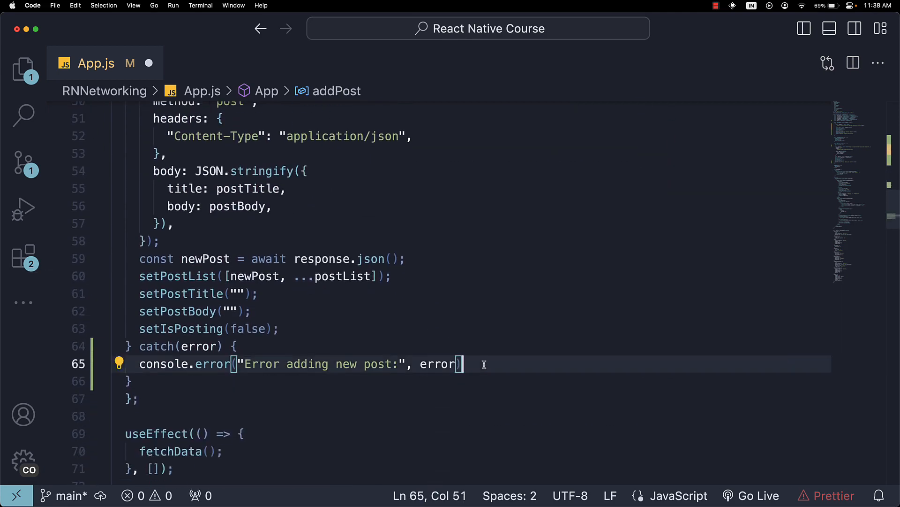
- Set "Failed to add new post" in addPost's catch and clear the error after a successful post
text(setError("F)
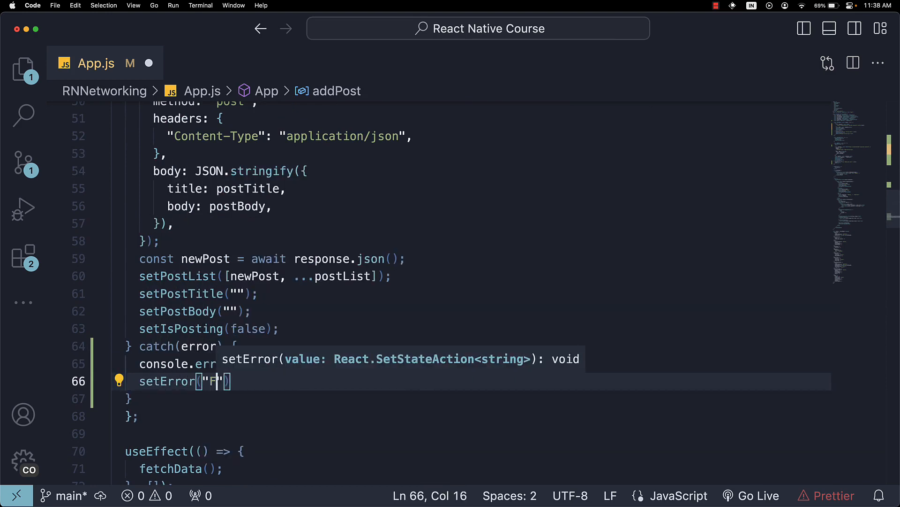
text(ailed)
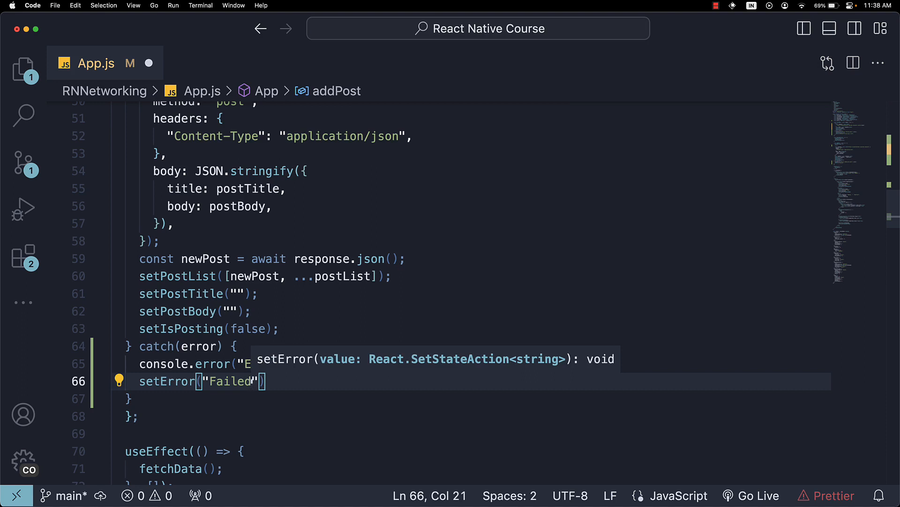
text(to add new p)
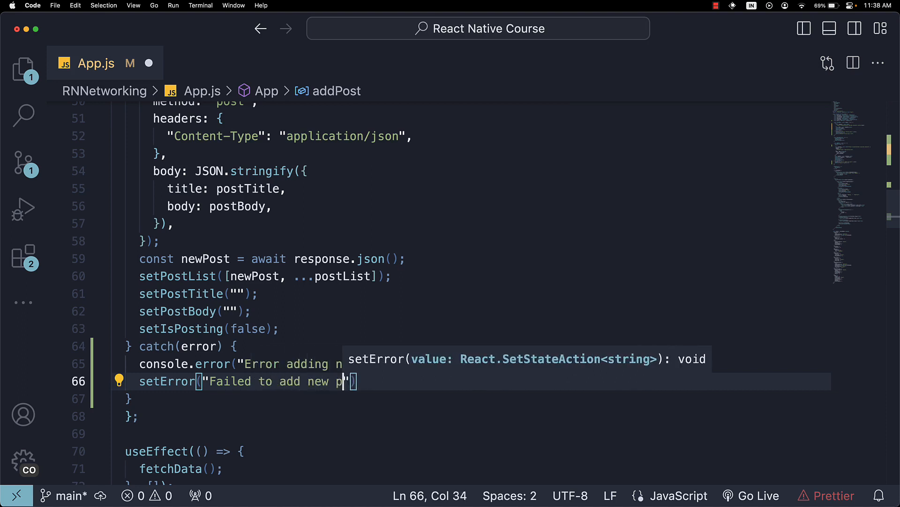
text(ost)
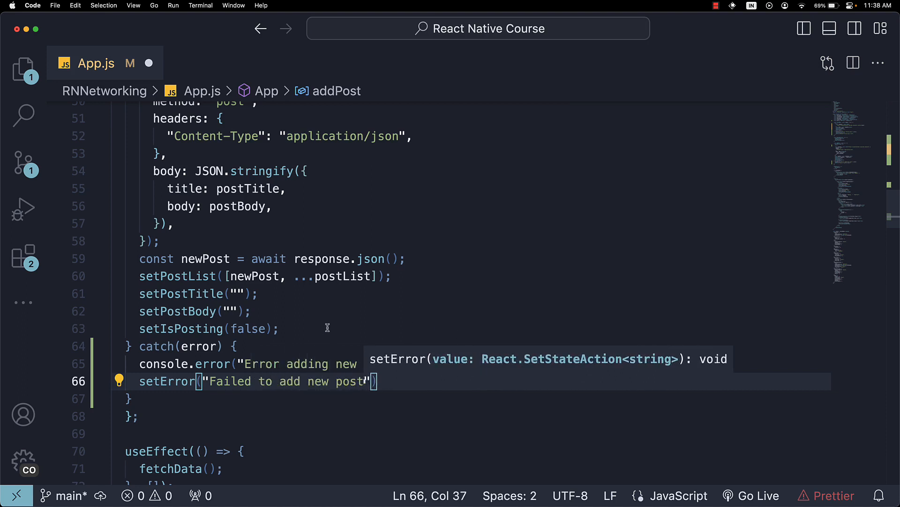
text(setError()
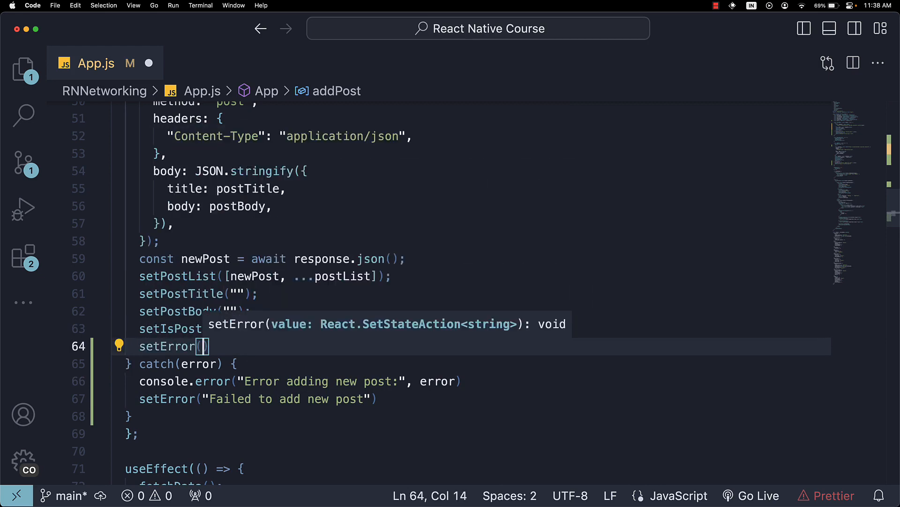
text("")
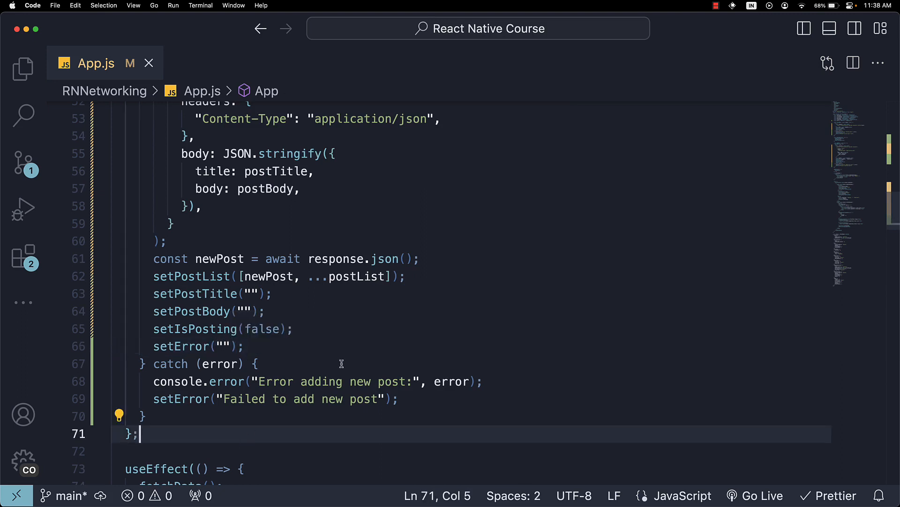
- Render error ? (<View><Text>{error}</Text></View>) : the existing form-and-list fragment in the JSX
scroll(down, 3)
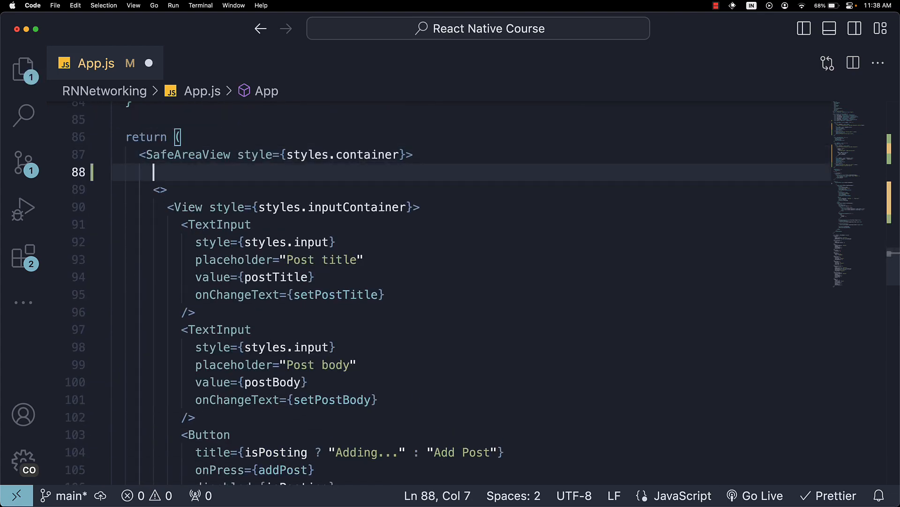
text(error ? ()
text(<View></View>)
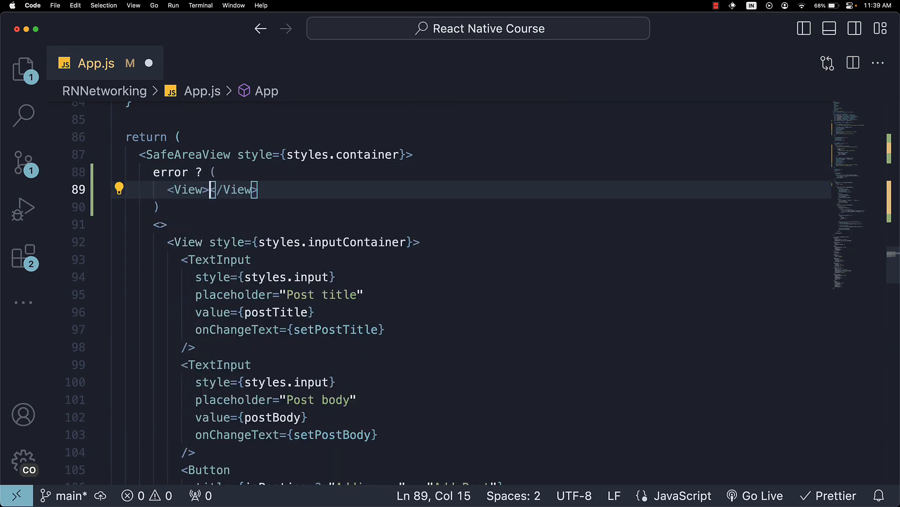
text(<Text>{error}</Text>)
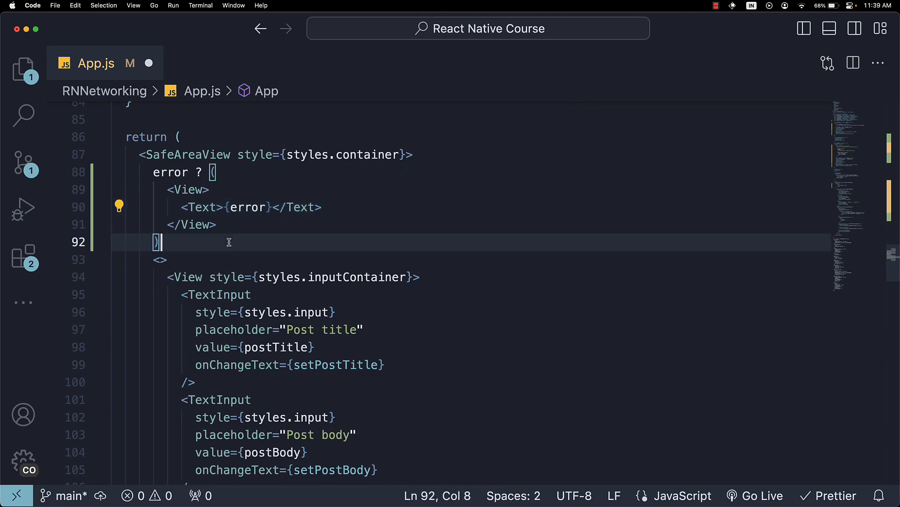
text(:)
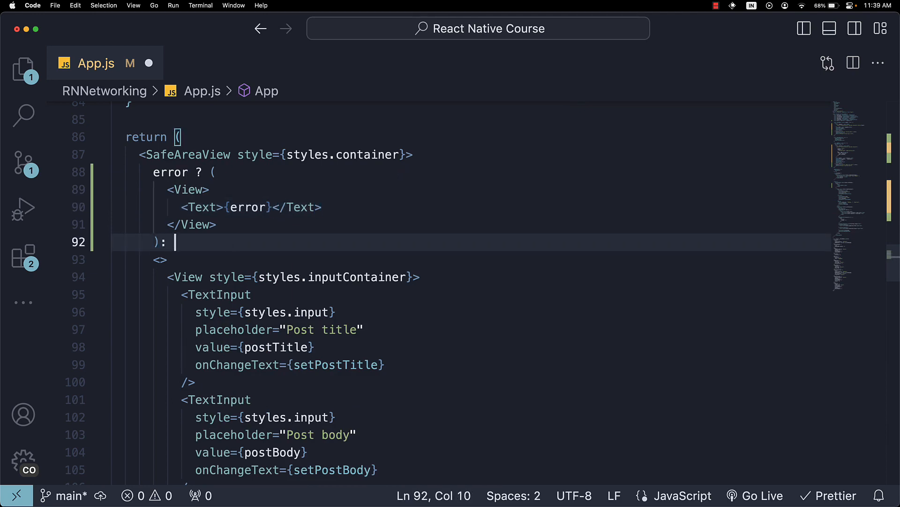
scroll(down, 3)
text())
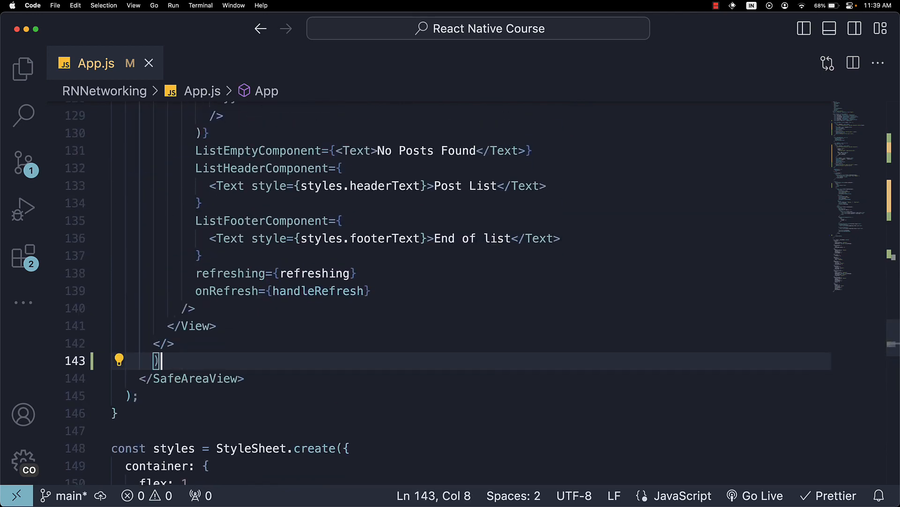
scroll(up, 3)
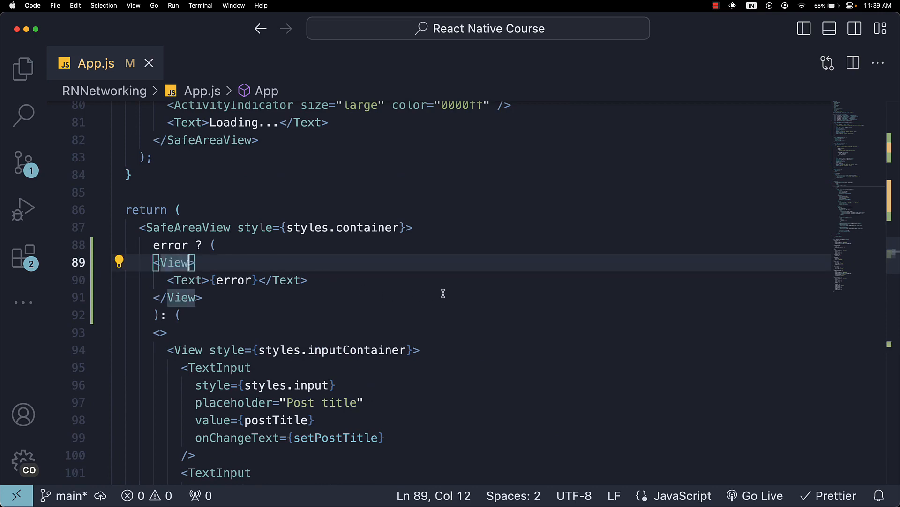
- Apply styles.errorContainer to the error View and styles.errorText to its Text
text(style={styles.errorContainer)
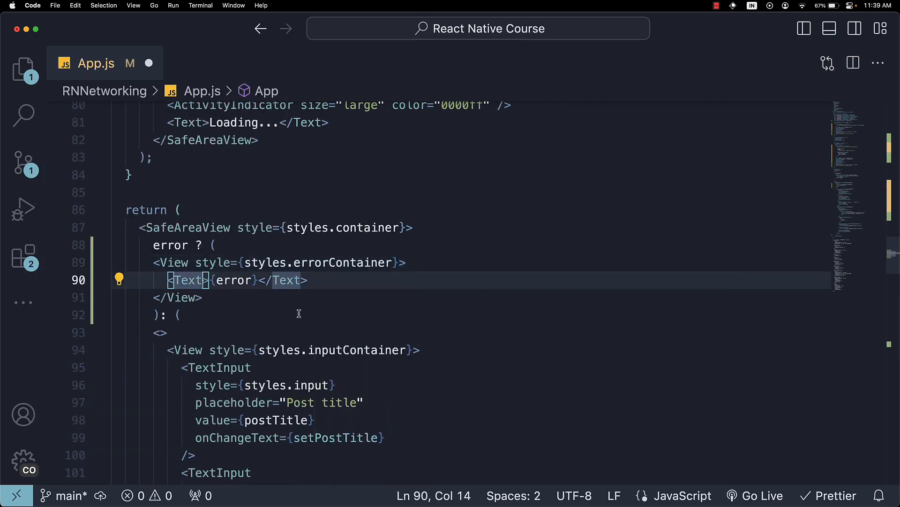
text(style={})
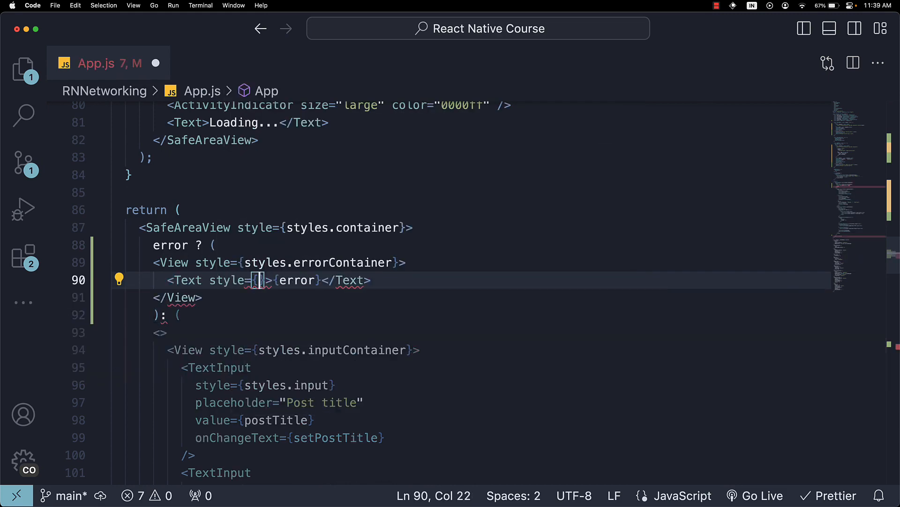
text(styles.err)
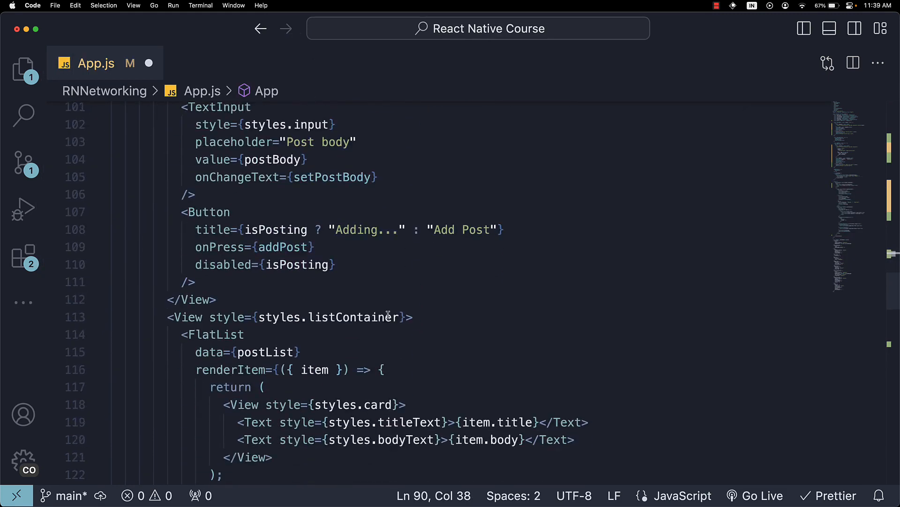
- Add errorContainer (#FFC0CB, padding 16, borderRadius 8, border 1, margin 16, centered) and errorText (#D8000C, 16, centered) styles
scroll(down, 3)
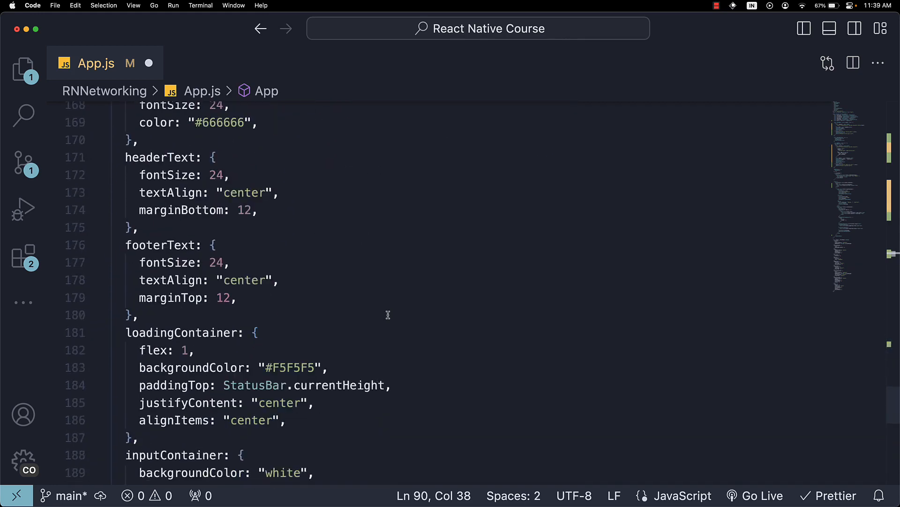
text(errorContainer: {)
text(backgroundColor)
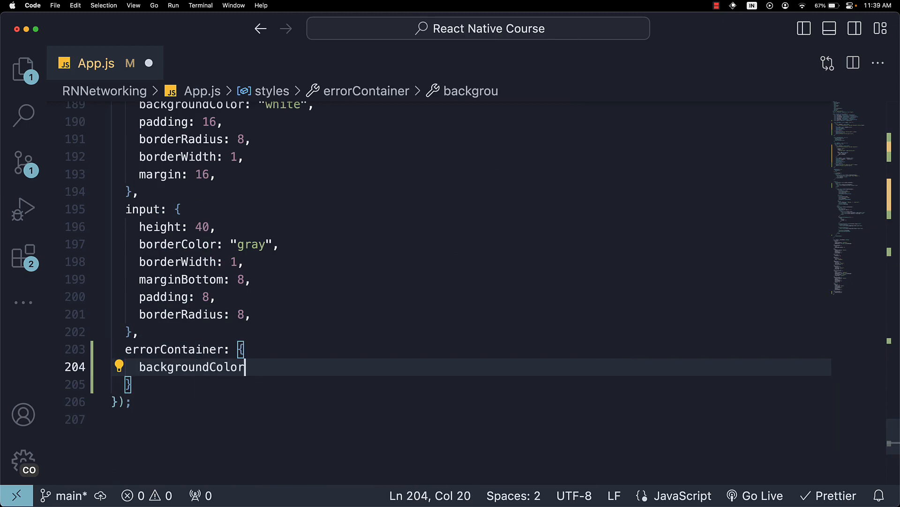
text(padding)
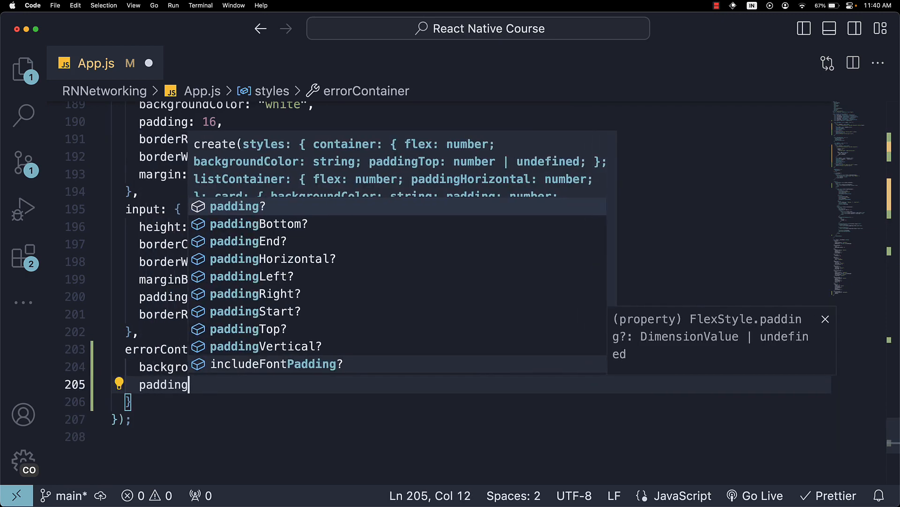
text(borderRadio)
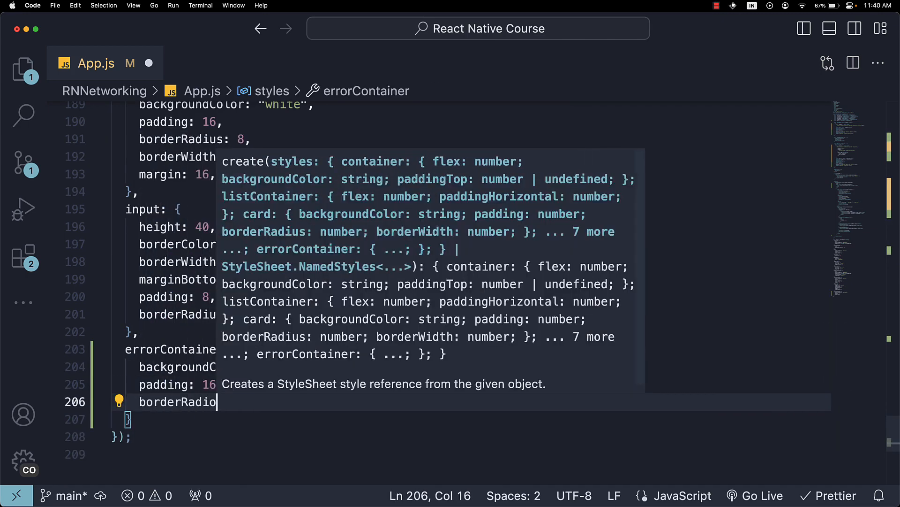
text(alignItems: "center")
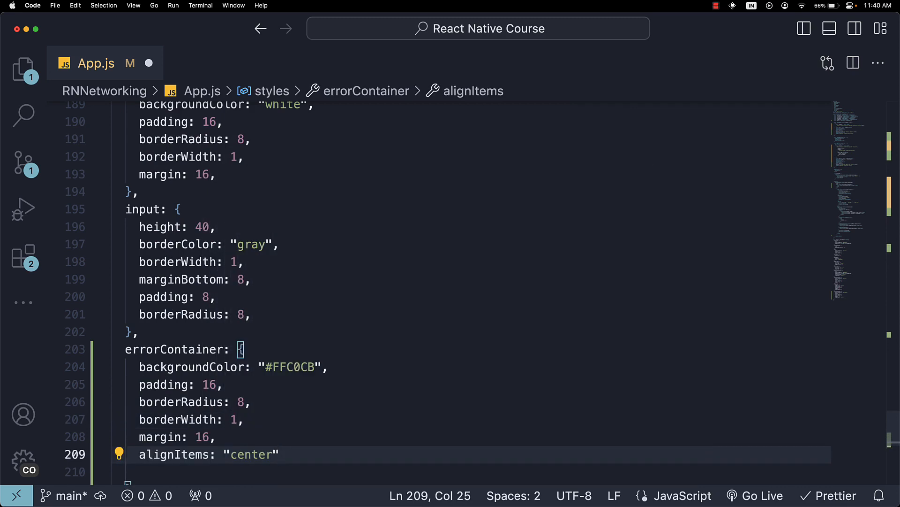
text(,)
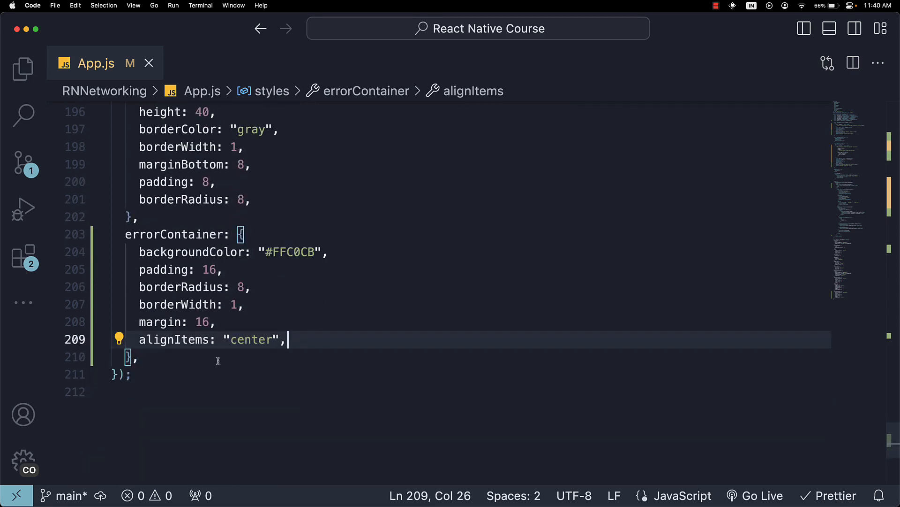
text(errorText: {)
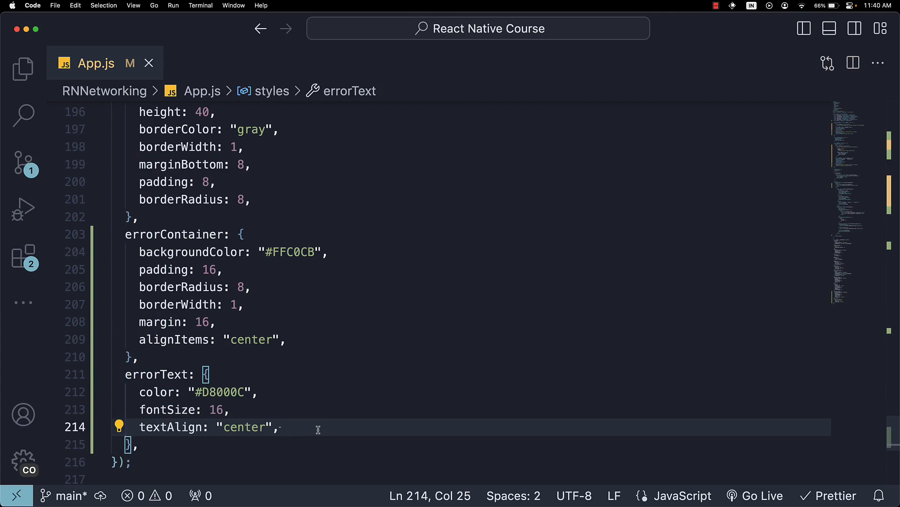
- Wrap the error conditional in curly braces and save, so the simulator shows the pink error box
scroll(up, 3)
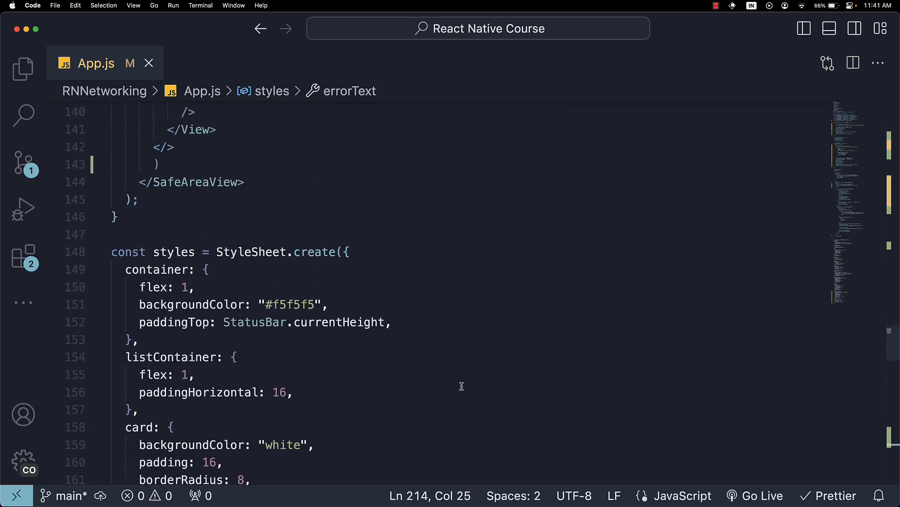
scroll(up, 3)
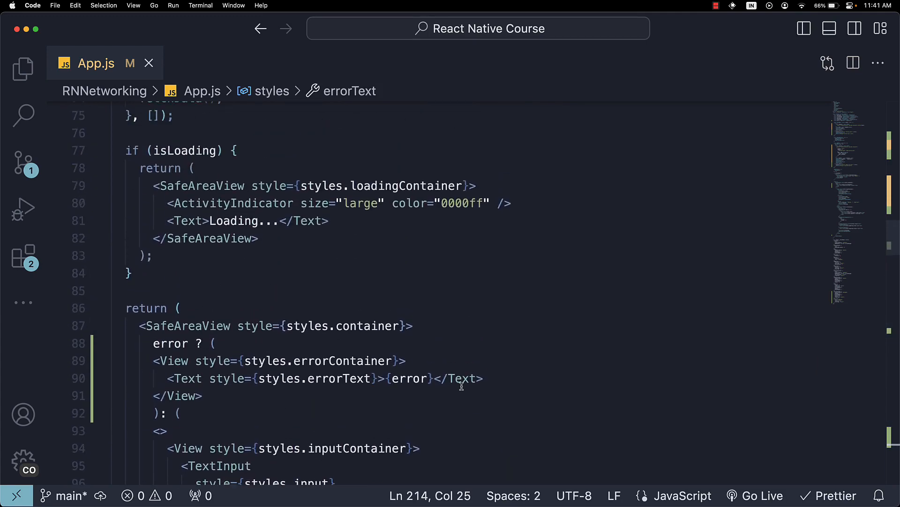
scroll(up, 3)
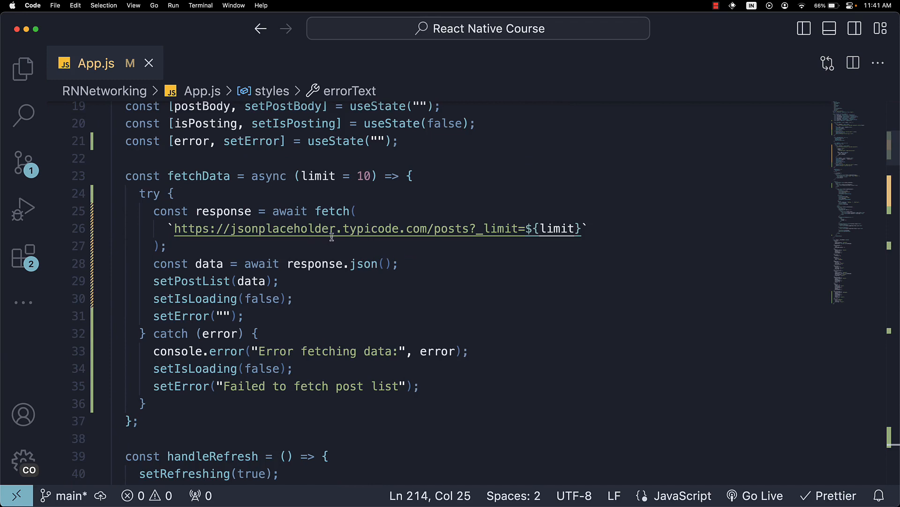
text(asd)
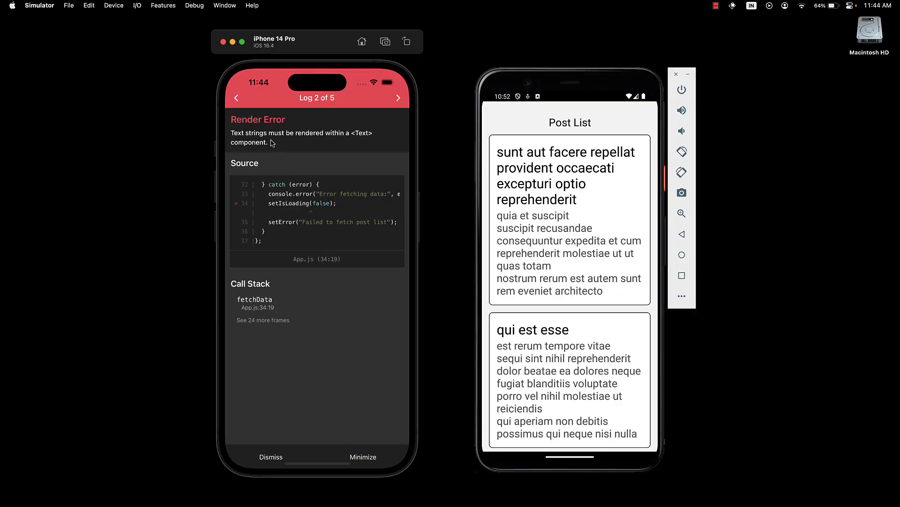
mouse_move(351, 163)
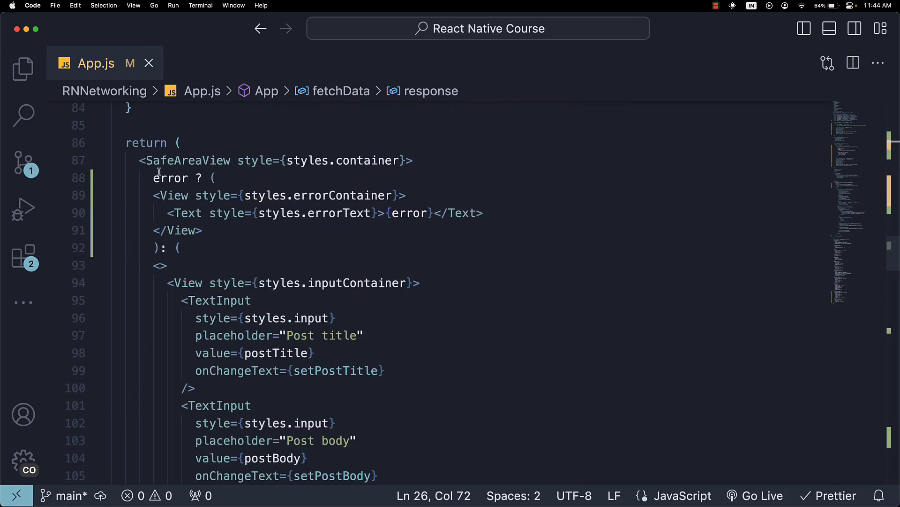
click(154, 177)
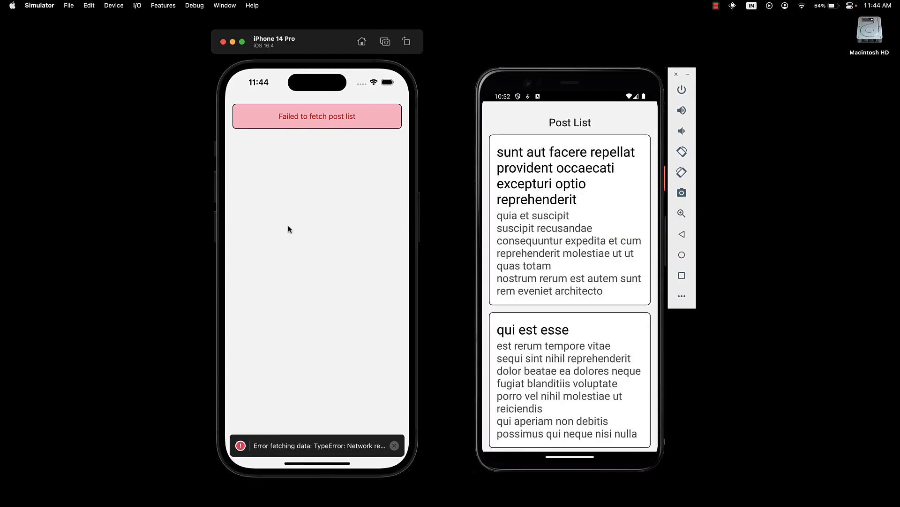
mouse_move(309, 159)
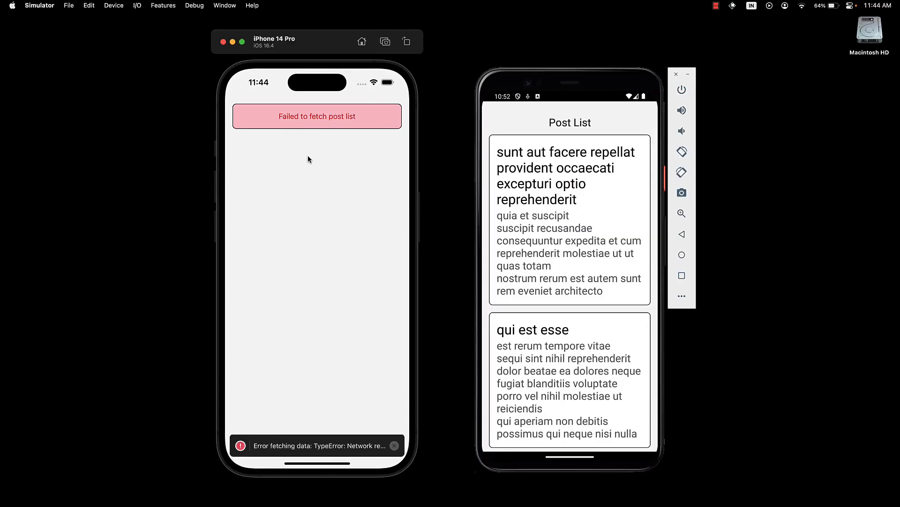
mouse_move(310, 128)
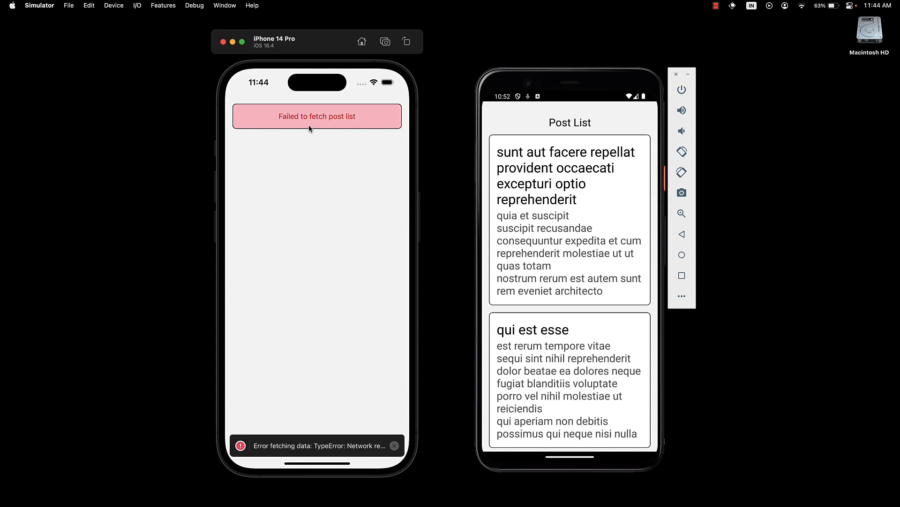
mouse_move(339, 127)
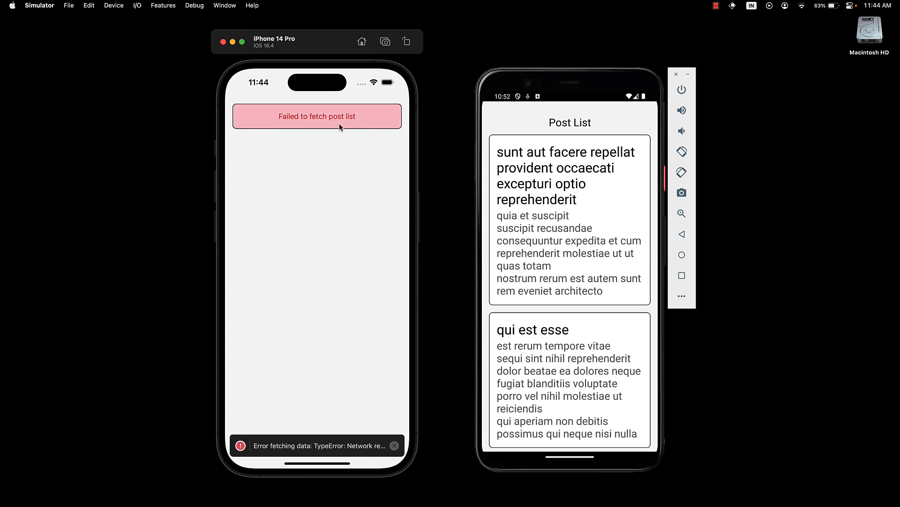
mouse_move(552, 153)
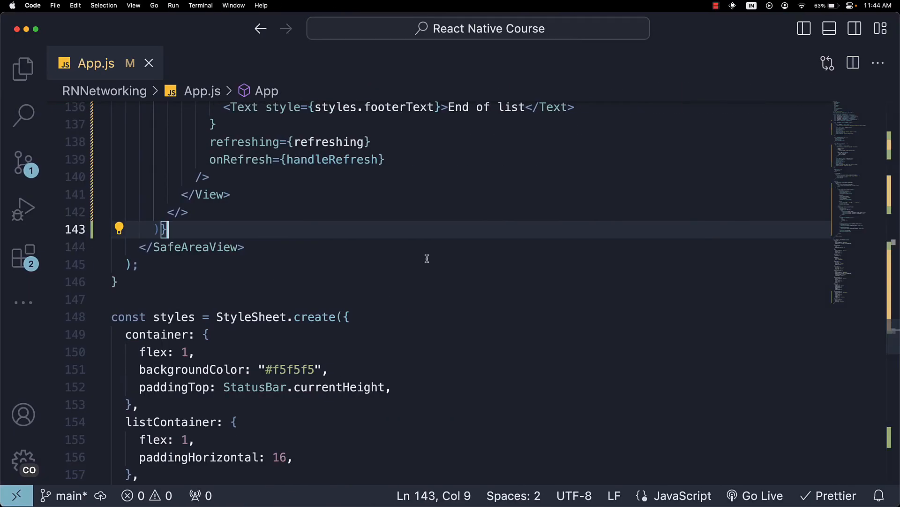
scroll(up, 3)
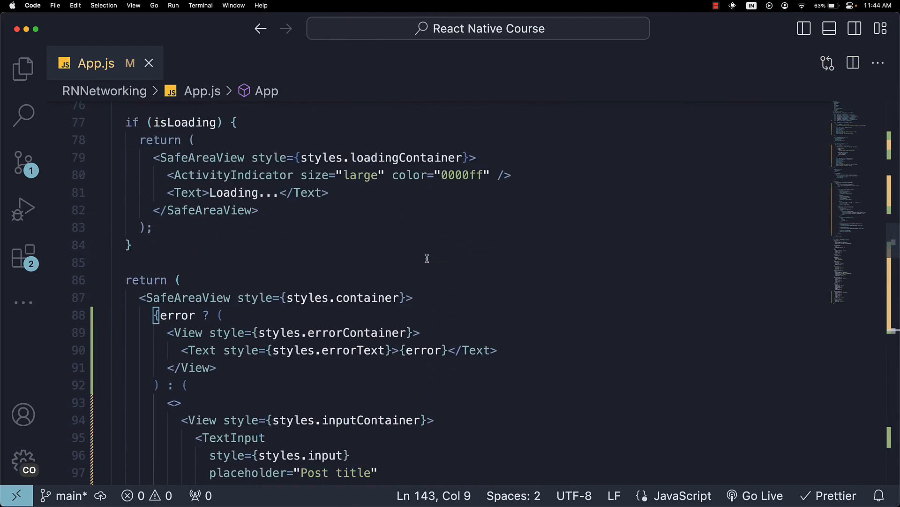
scroll(up, 3)
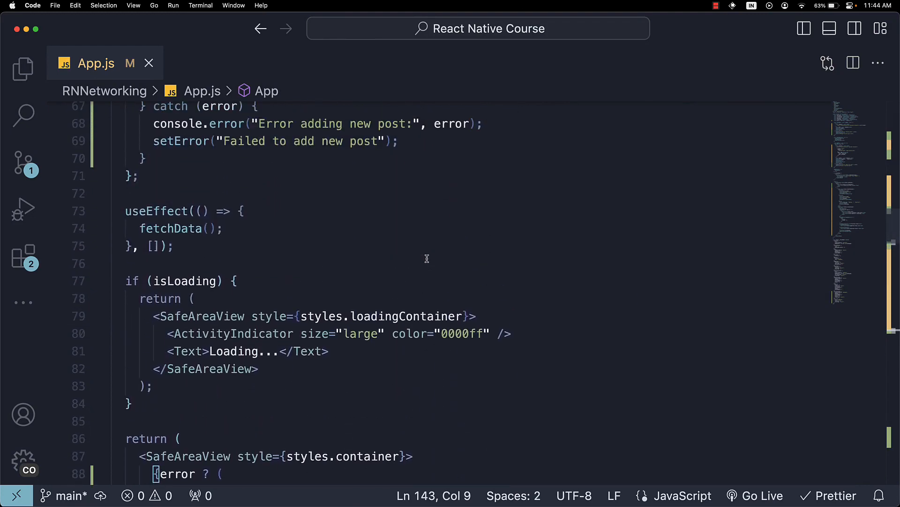
scroll(up, 3)
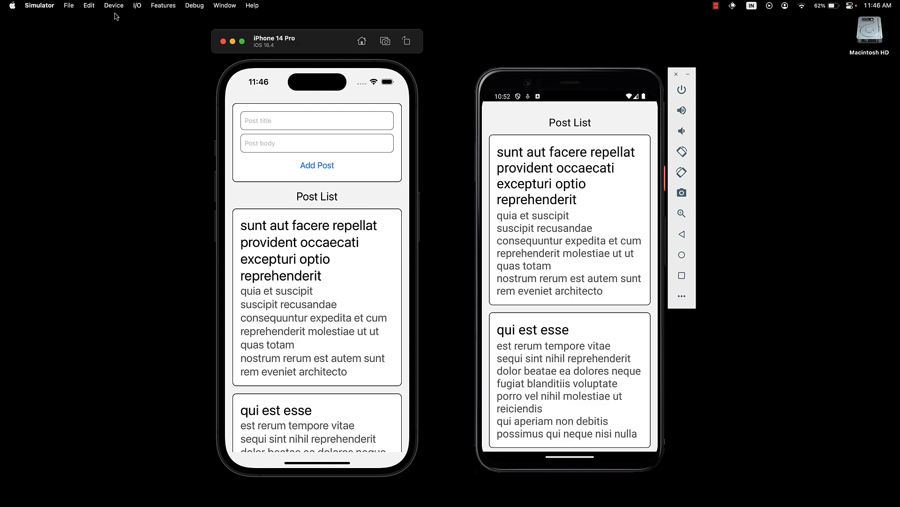
- Shake the simulated iPhone via Device > Shake to bring up the Expo developer menu
click(113, 6)
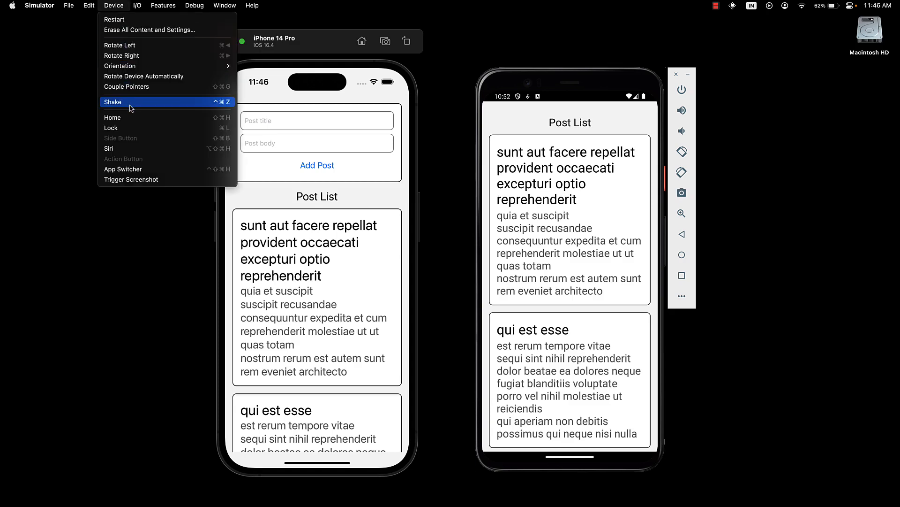
click(113, 102)
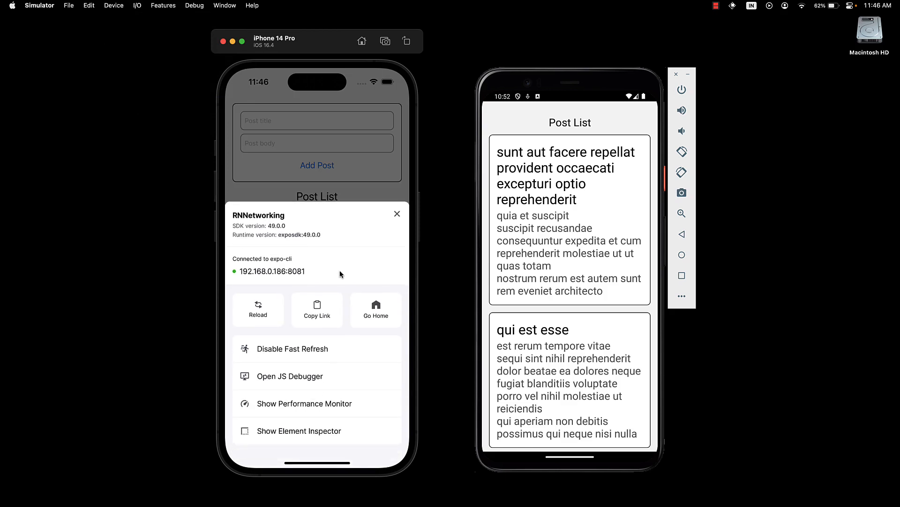
mouse_move(315, 432)
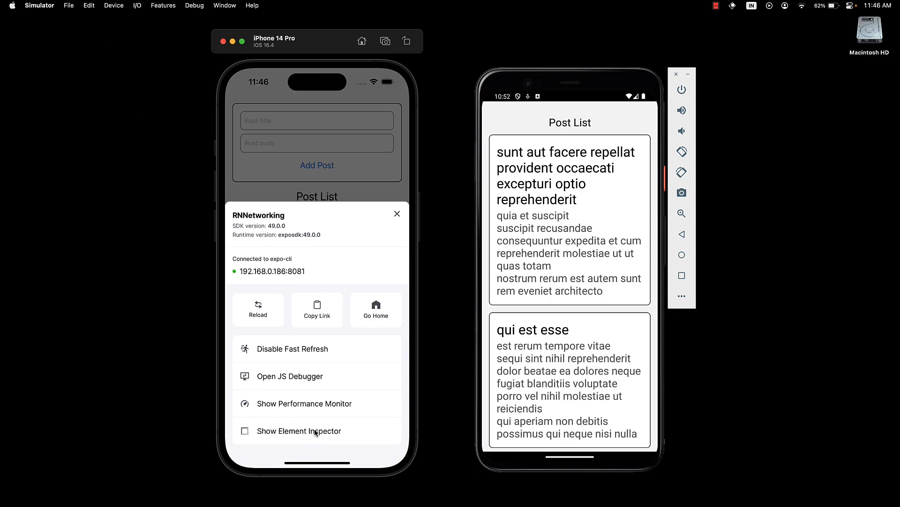
- Enable Show Element Inspector and inspect the first post's body text styles
click(298, 430)
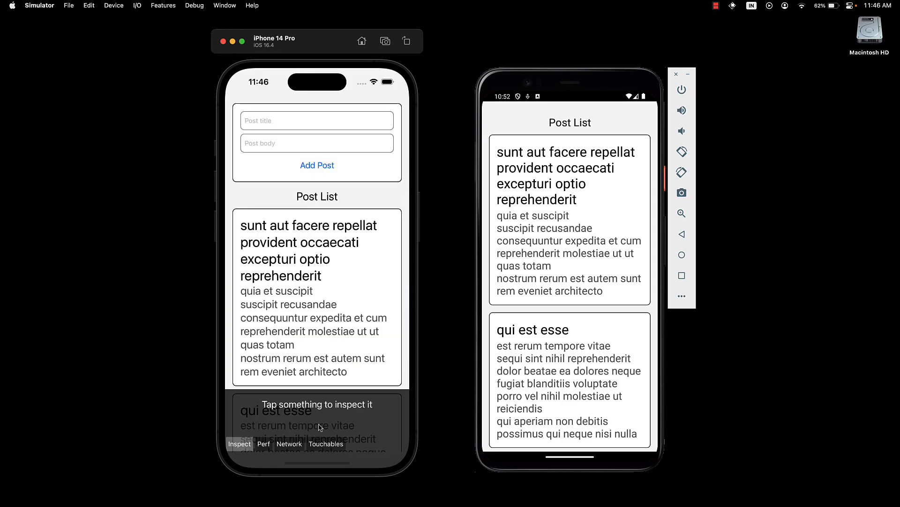
mouse_move(322, 345)
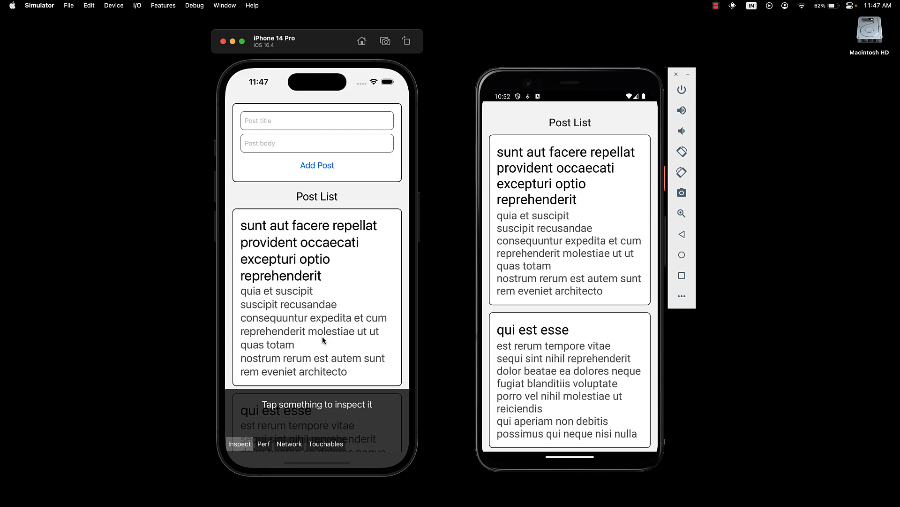
mouse_move(297, 361)
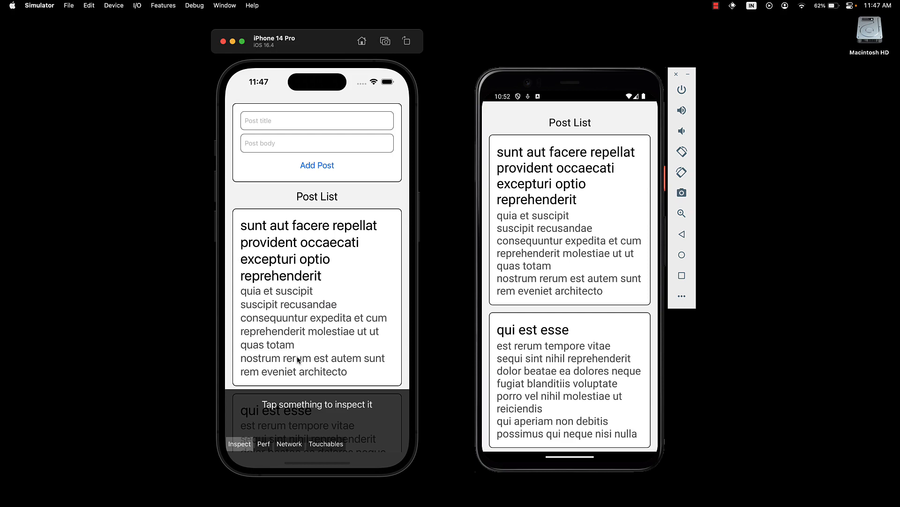
click(310, 330)
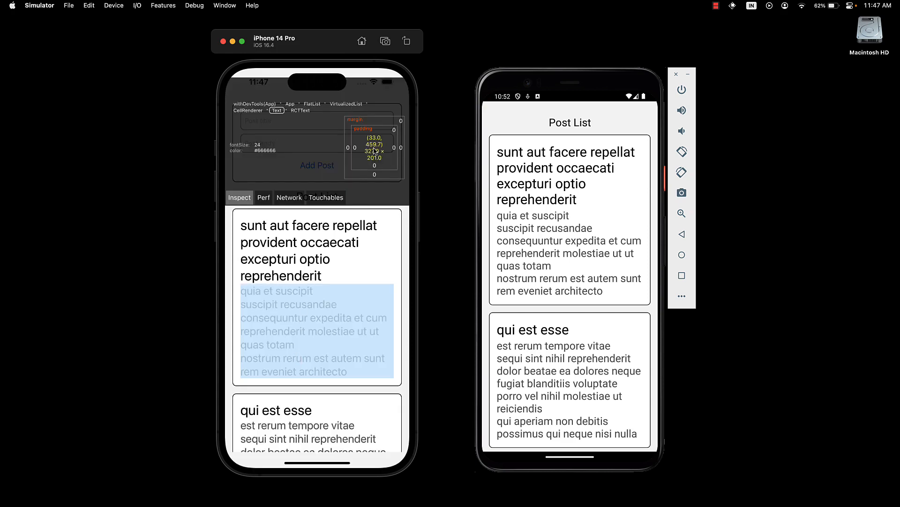
mouse_move(359, 125)
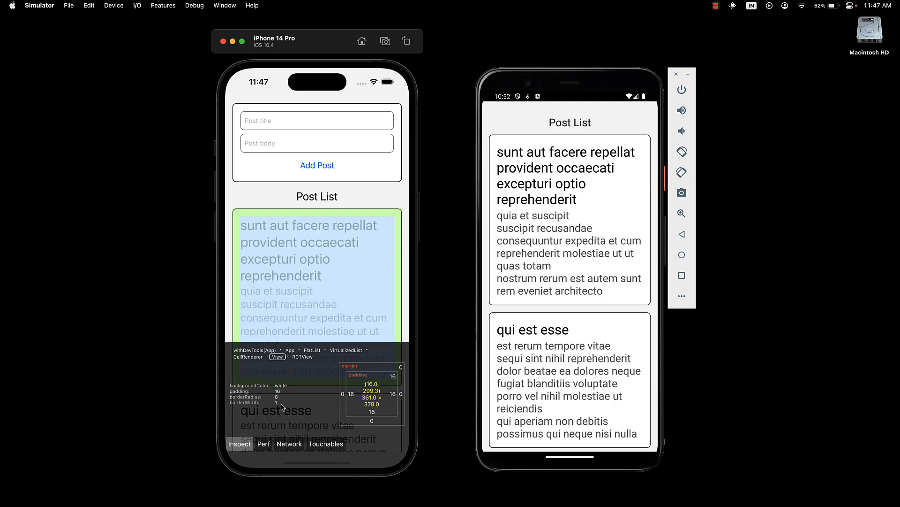
mouse_move(371, 382)
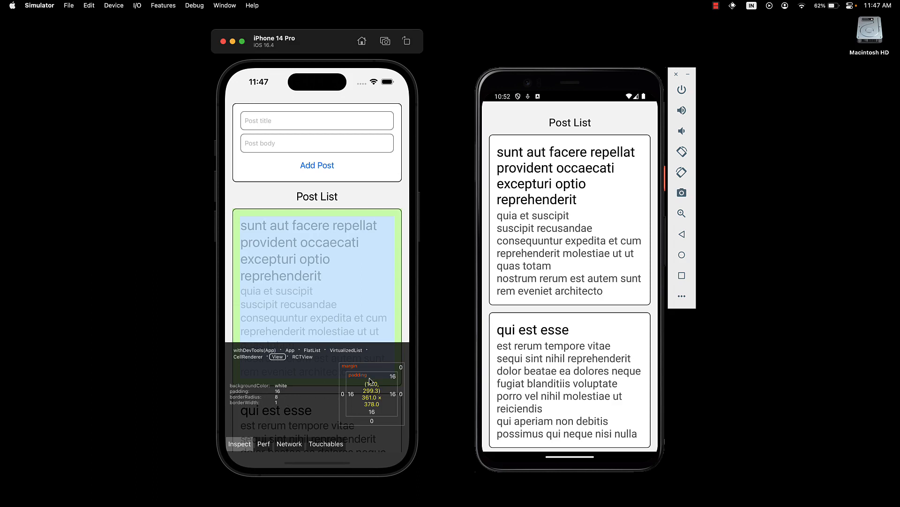
mouse_move(368, 253)
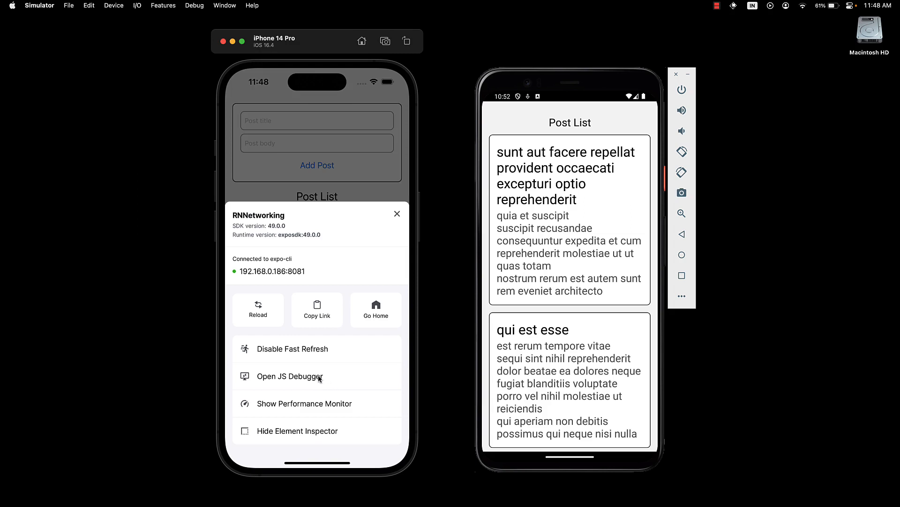
- Launch the JS debugger from the dev menu, opening a DevTools window beside the simulator
click(290, 376)
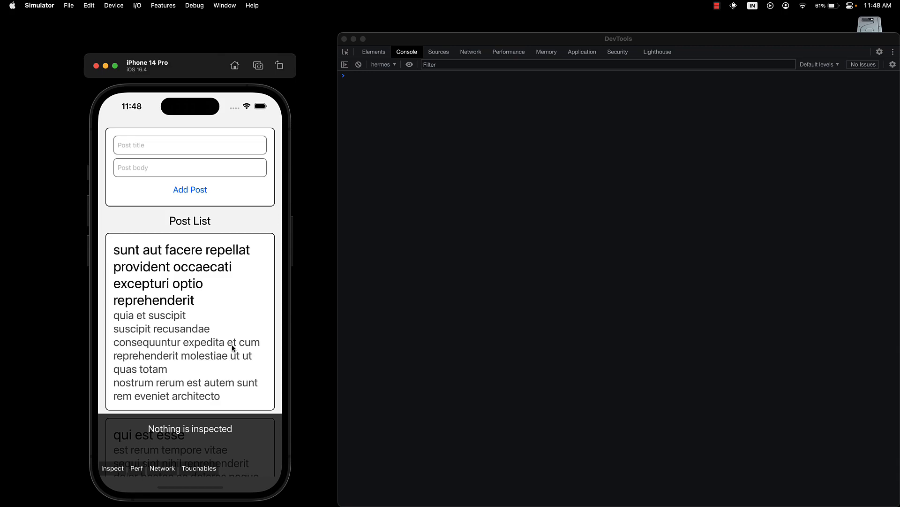
- View the Network requests and the headers of the posts?_limit=10 GET request returning 200
click(470, 51)
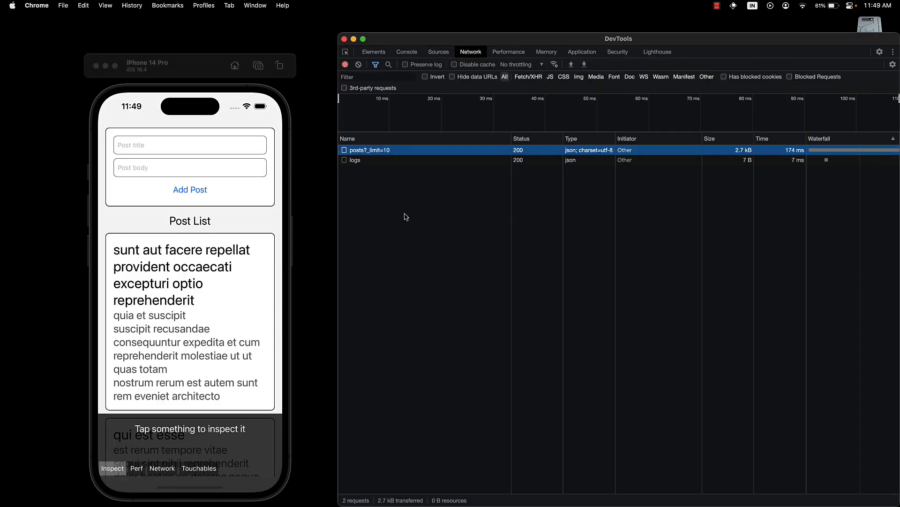
mouse_move(378, 161)
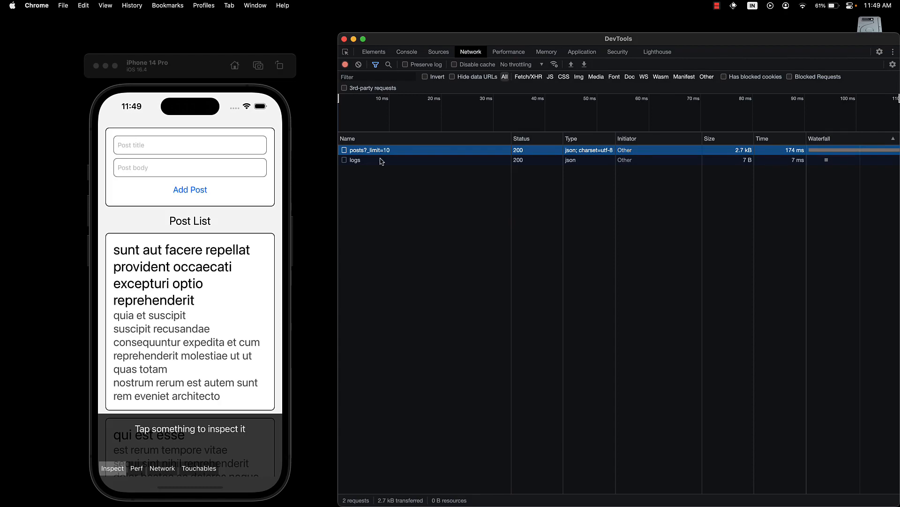
click(371, 150)
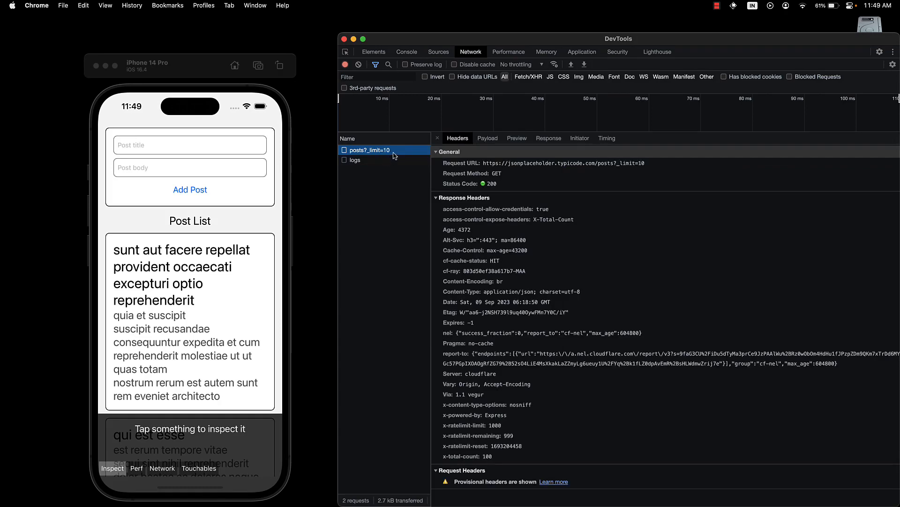
click(548, 138)
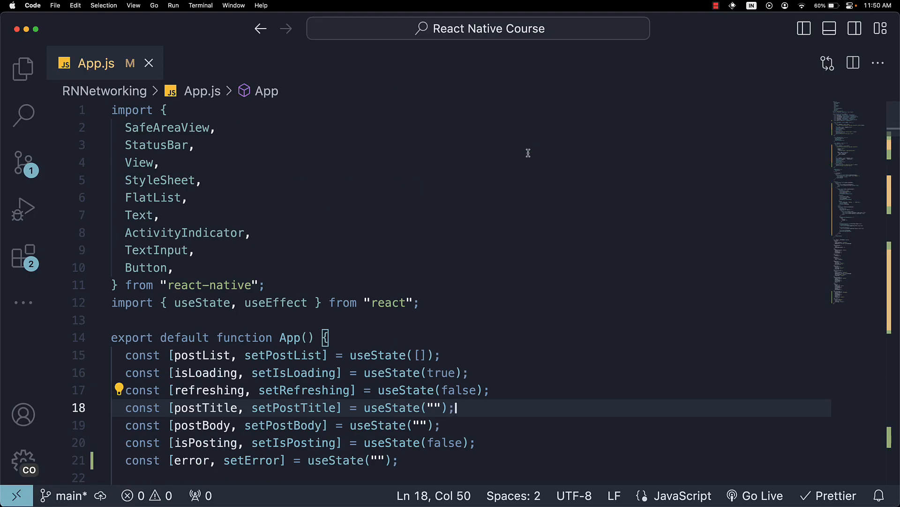
mouse_move(524, 223)
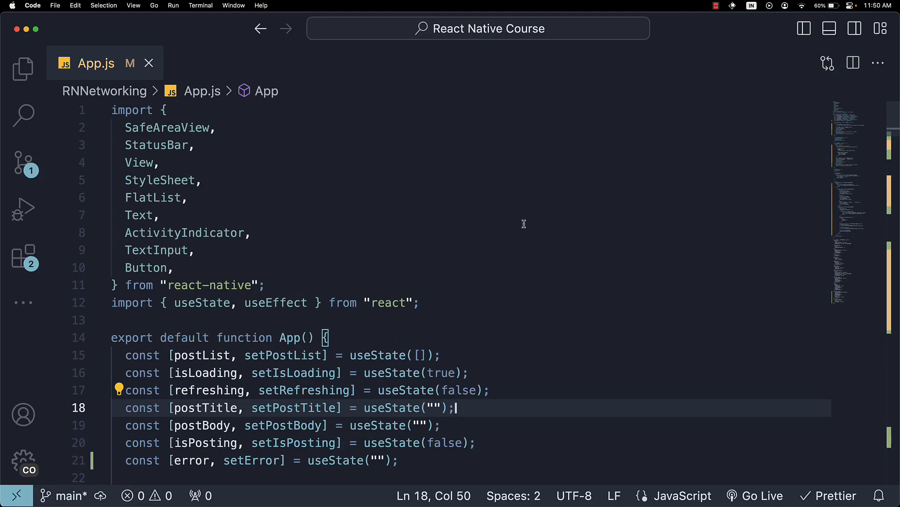